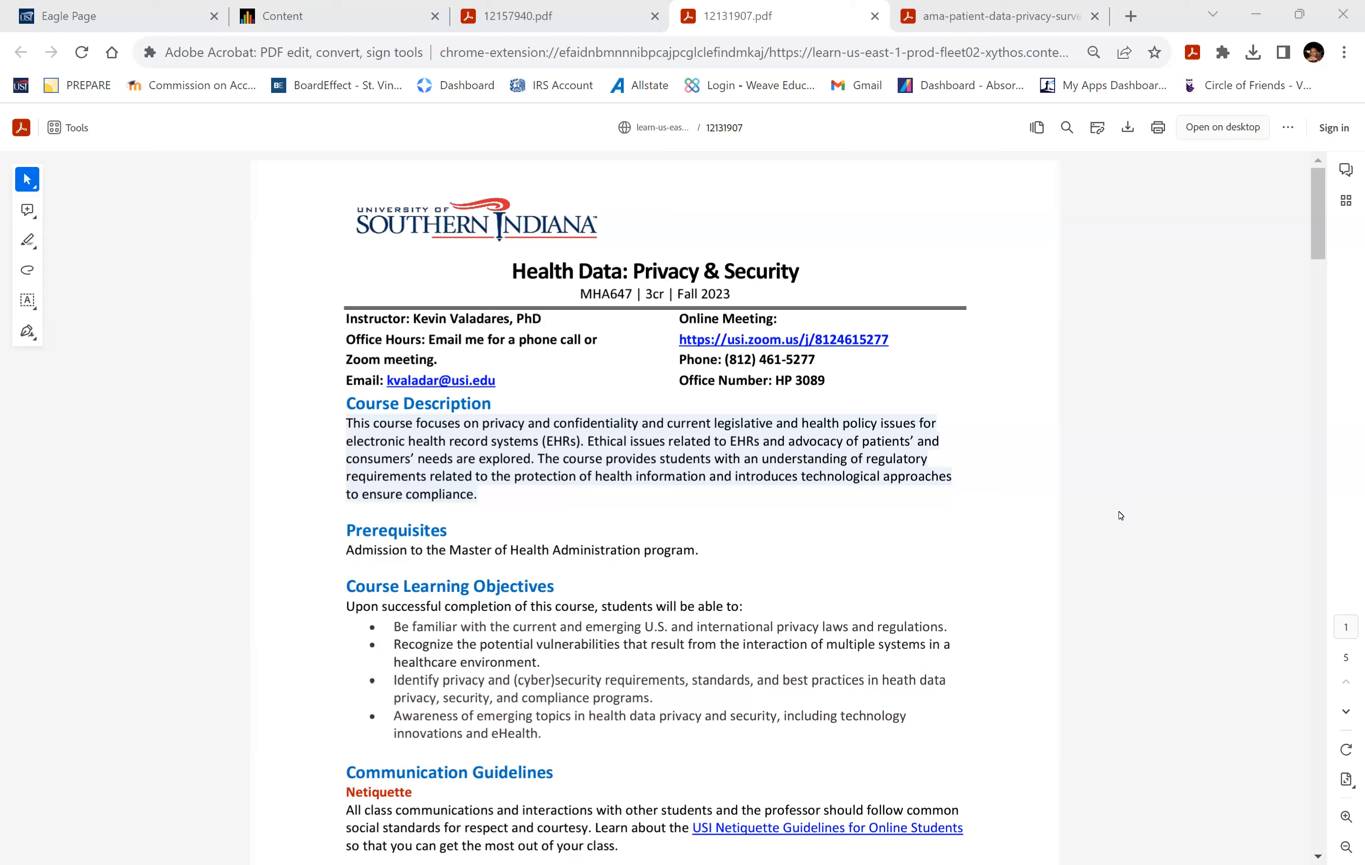
{"action": "mouse_move", "coordinate": [873, 558]}
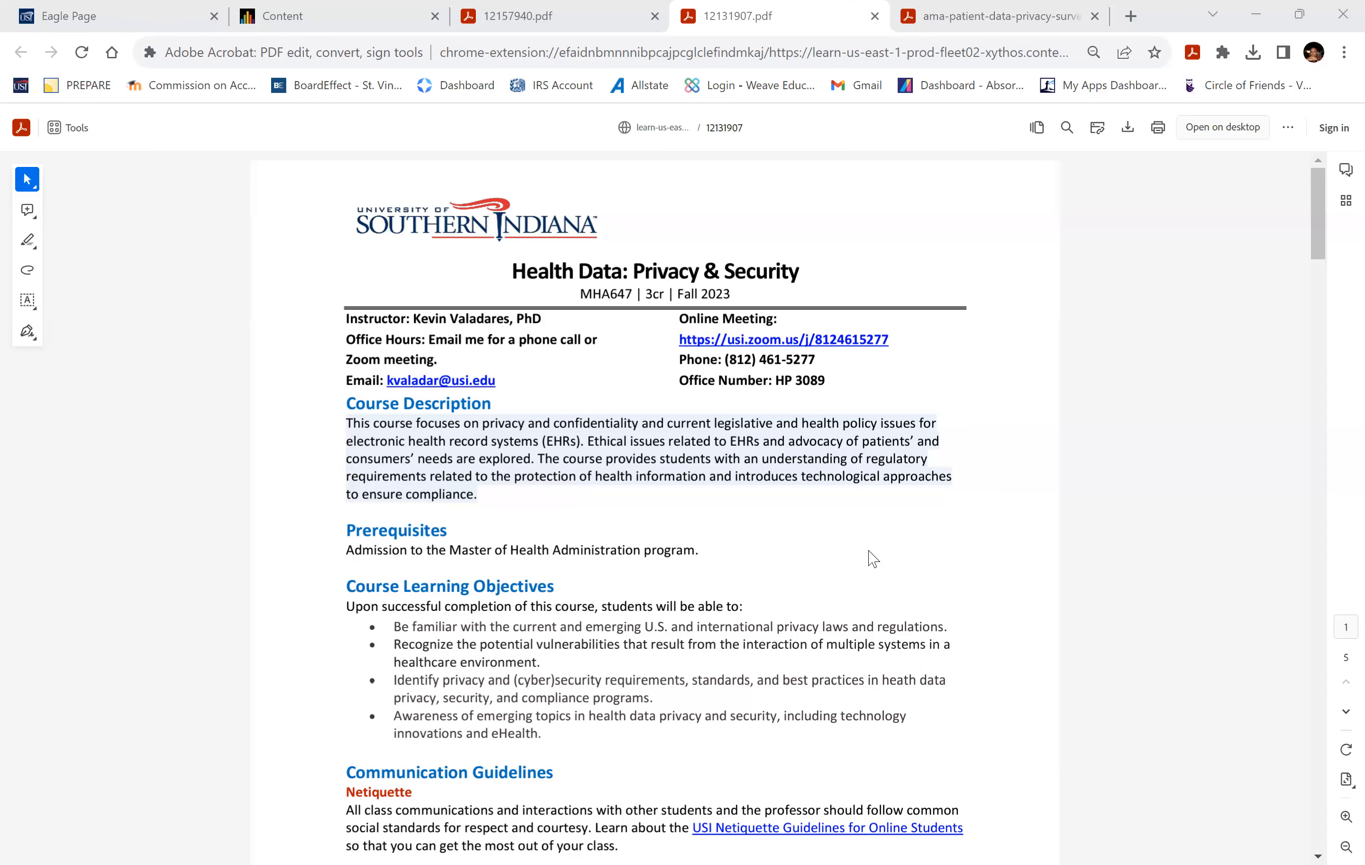
Scroll past Course Learning Objectives to Communication Guidelines and Blackboard Course Site Overview
{"action": "scroll", "scroll_direction": "down", "scroll_amount": 3}
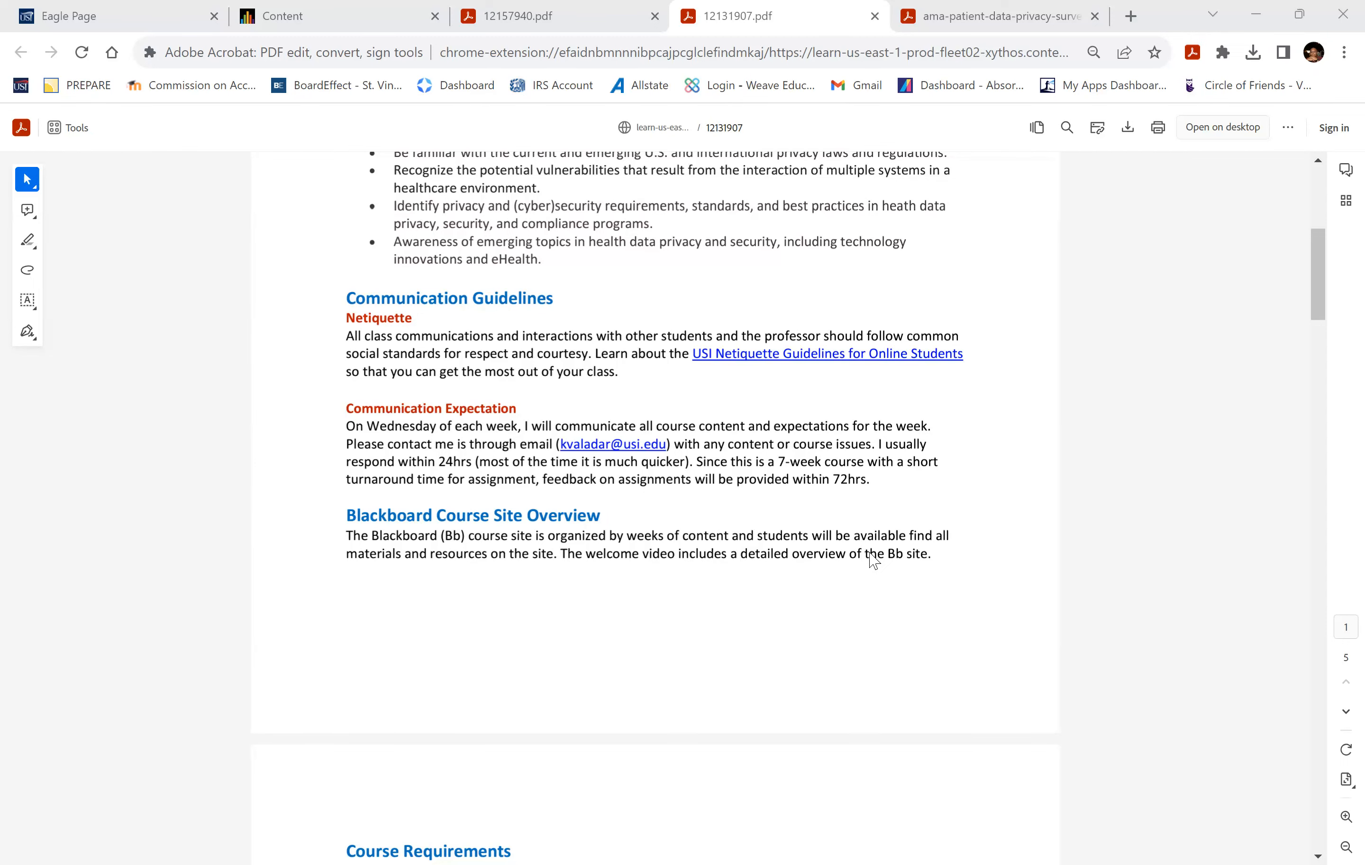
Scroll to the Communication Expectation text and the Course Requirements heading
{"action": "scroll", "scroll_direction": "up", "scroll_amount": 3}
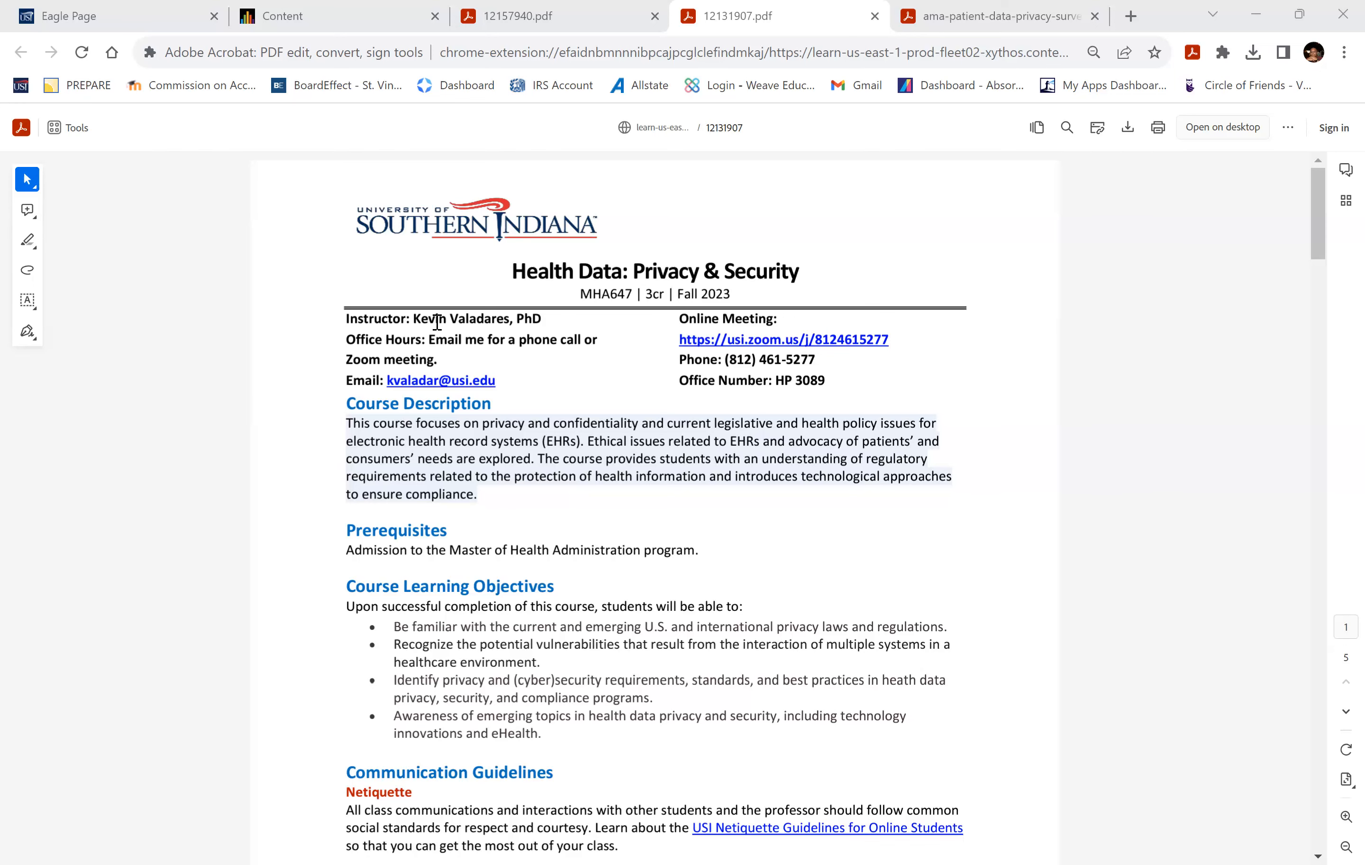
{"action": "scroll", "scroll_direction": "down", "scroll_amount": 3}
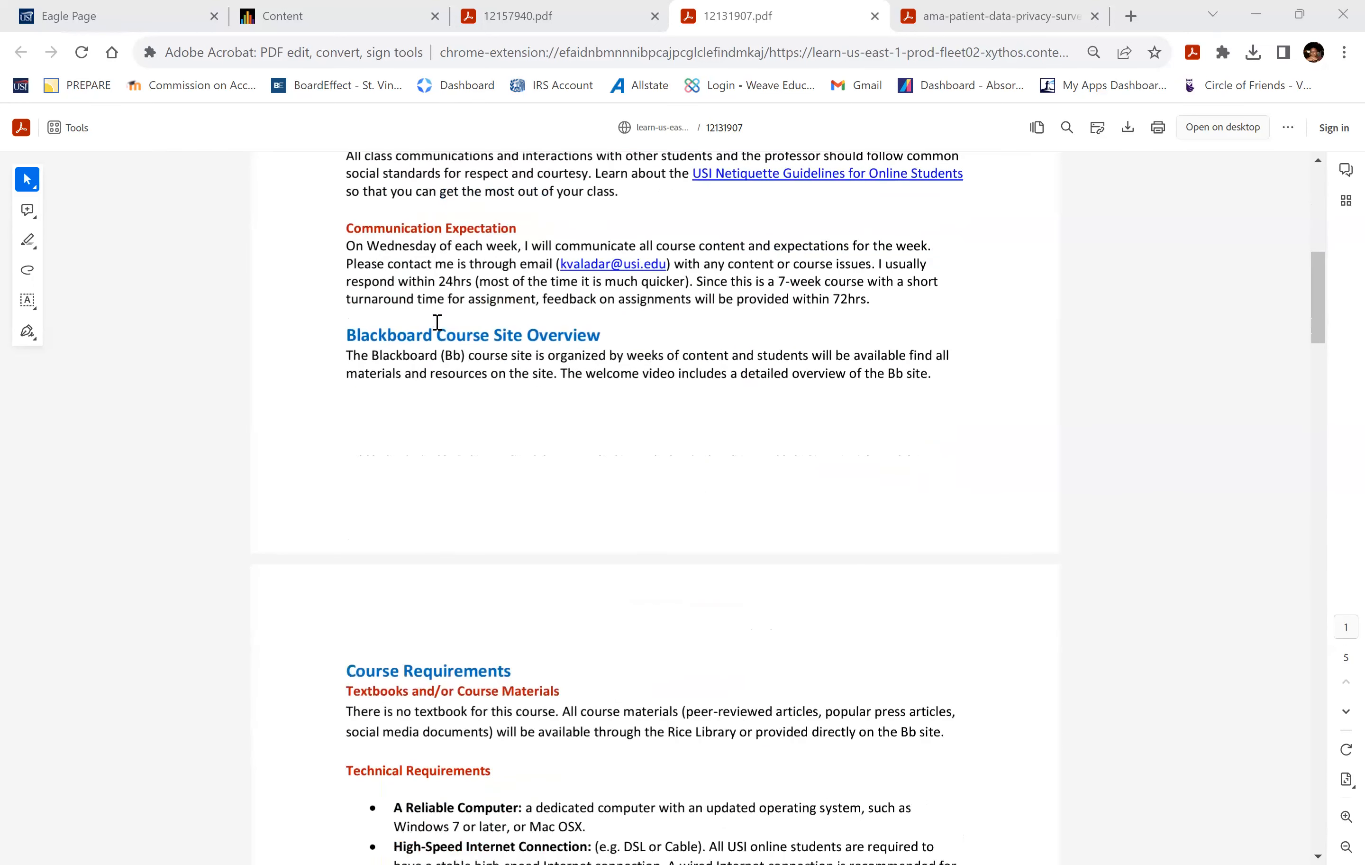
Scroll to Minimum Technical Skills, Digital Information Literacy and the Assignments table on page 2
{"action": "scroll", "scroll_direction": "down", "scroll_amount": 3}
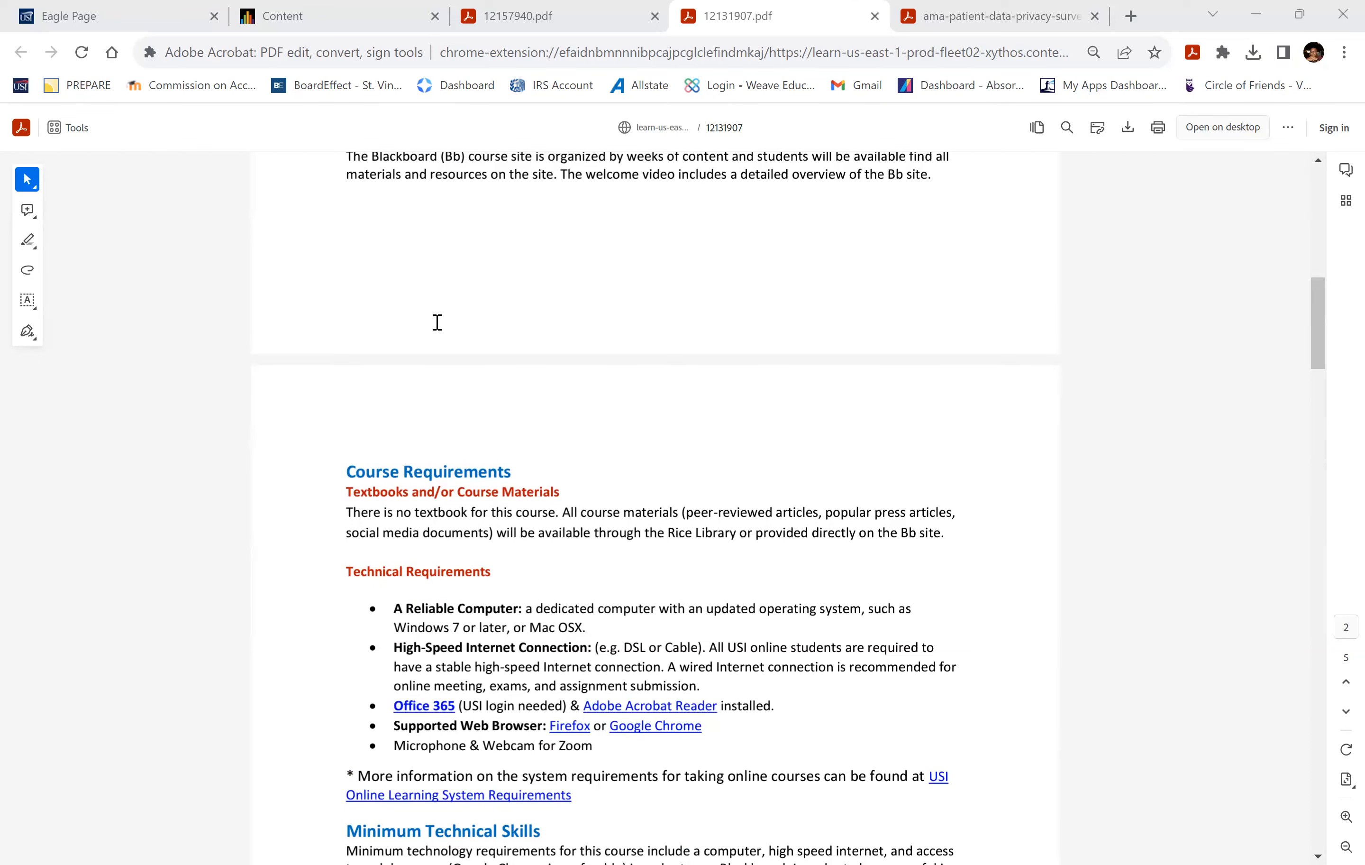
{"action": "mouse_move", "coordinate": [432, 336]}
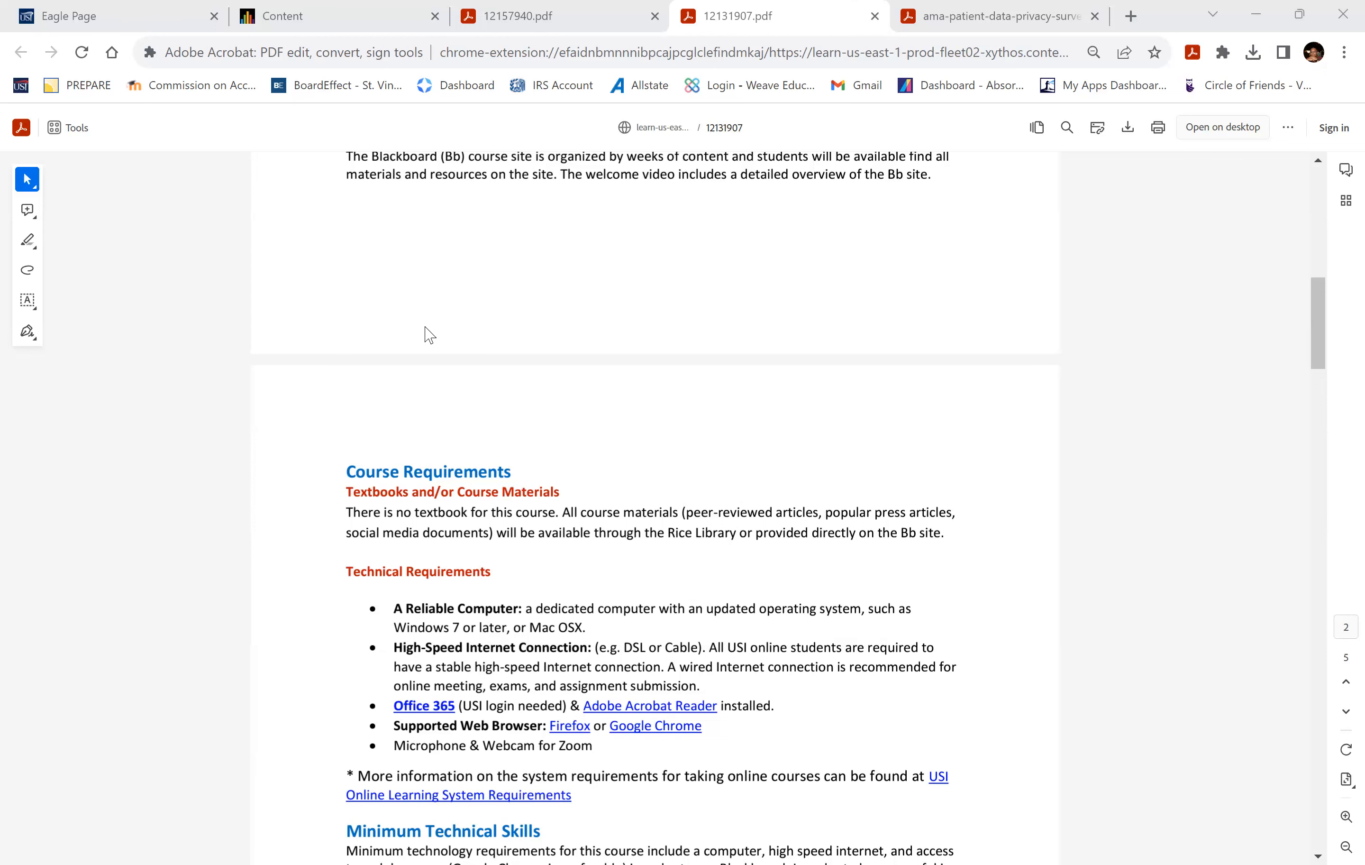
{"action": "mouse_move", "coordinate": [420, 338]}
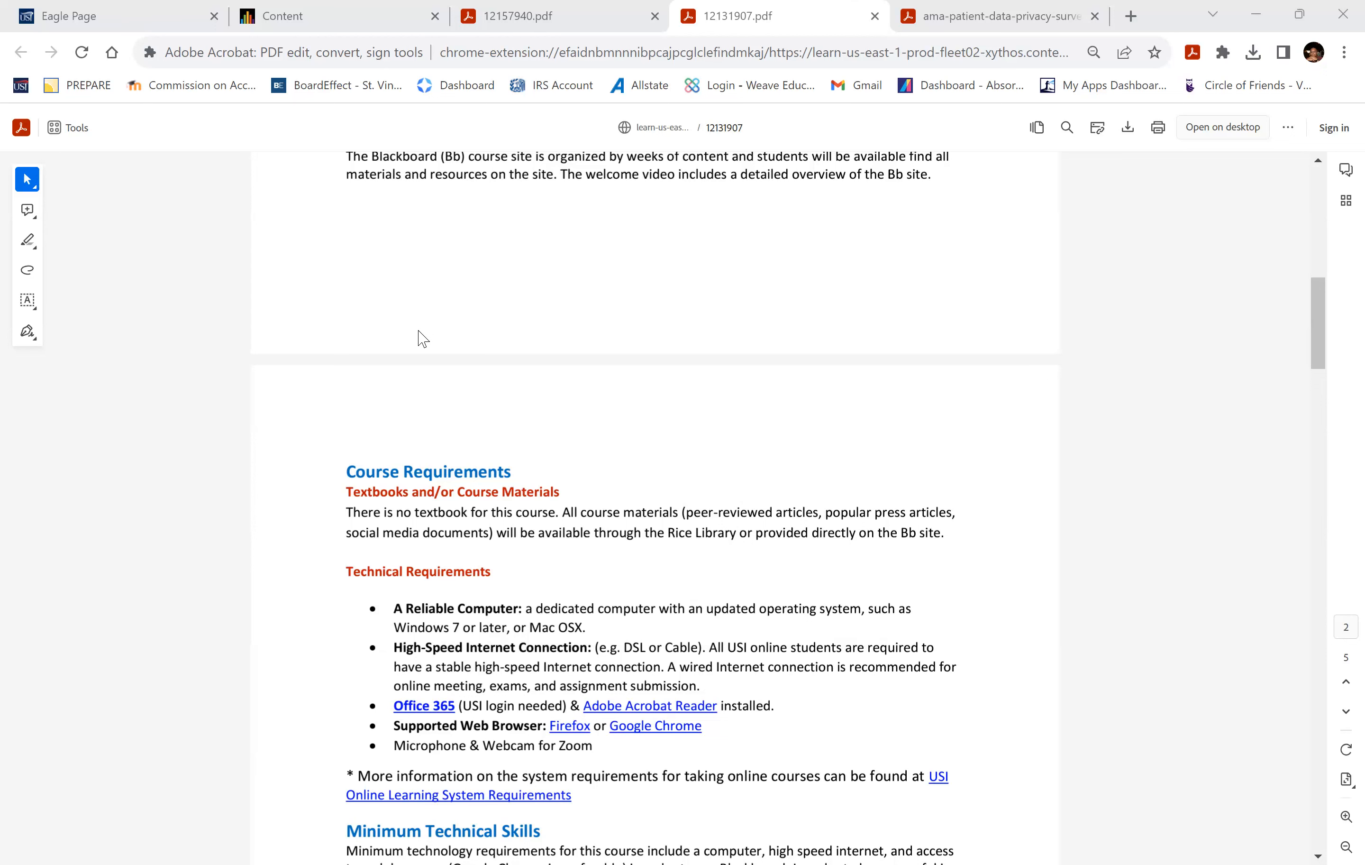
{"action": "scroll", "scroll_direction": "down", "scroll_amount": 3}
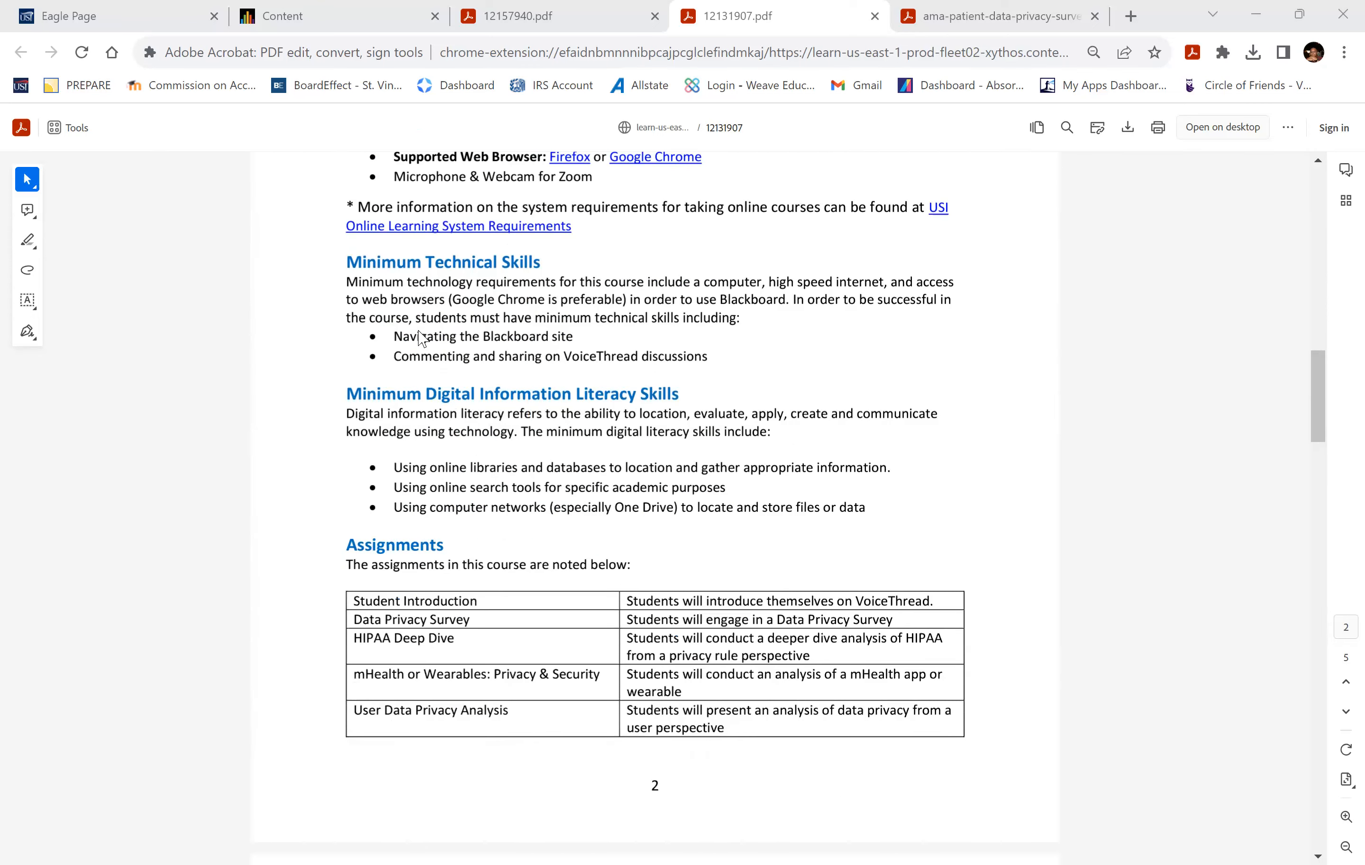
Scroll past the Assignments table to the Grading Methods heading and point-value table
{"action": "scroll", "scroll_direction": "down", "scroll_amount": 3}
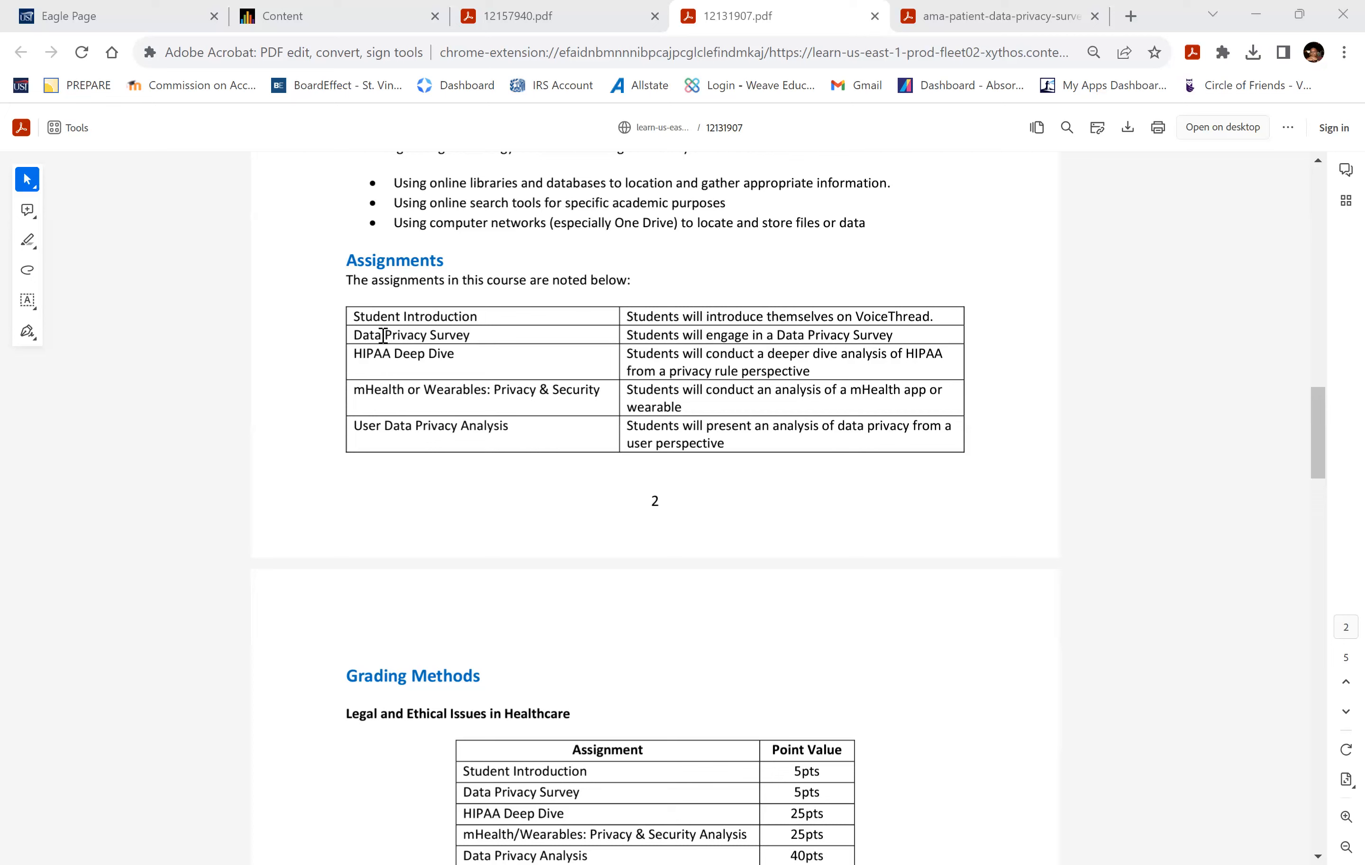
Scroll to the 100-point total, Grading Scale and Course & University Statements on page 3
{"action": "scroll", "scroll_direction": "down", "scroll_amount": 3}
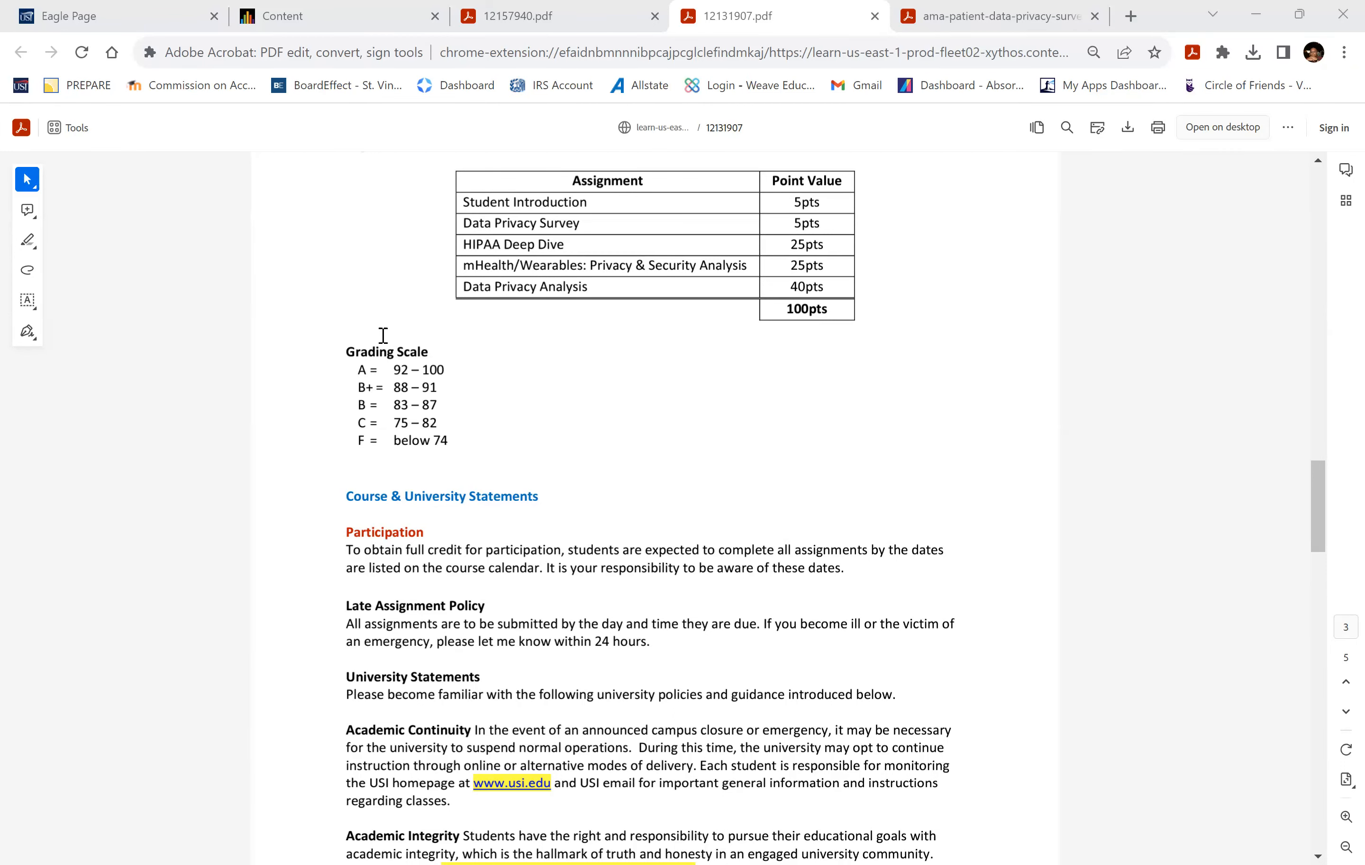
Scroll to the AI Tools Use, disability, civility and inclusion, and Title IX policies on page 4
{"action": "scroll", "scroll_direction": "down", "scroll_amount": 3}
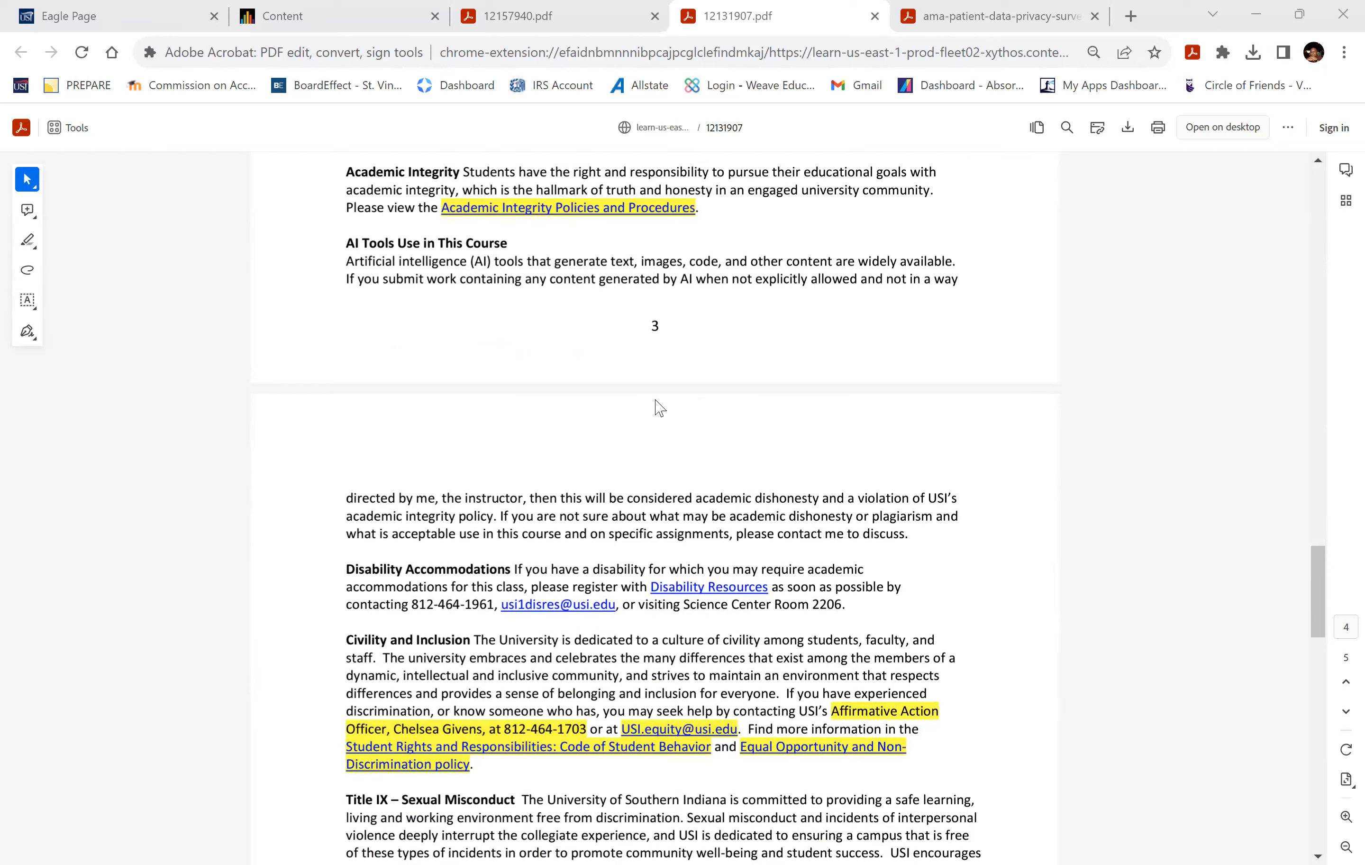
{"action": "mouse_move", "coordinate": [559, 300]}
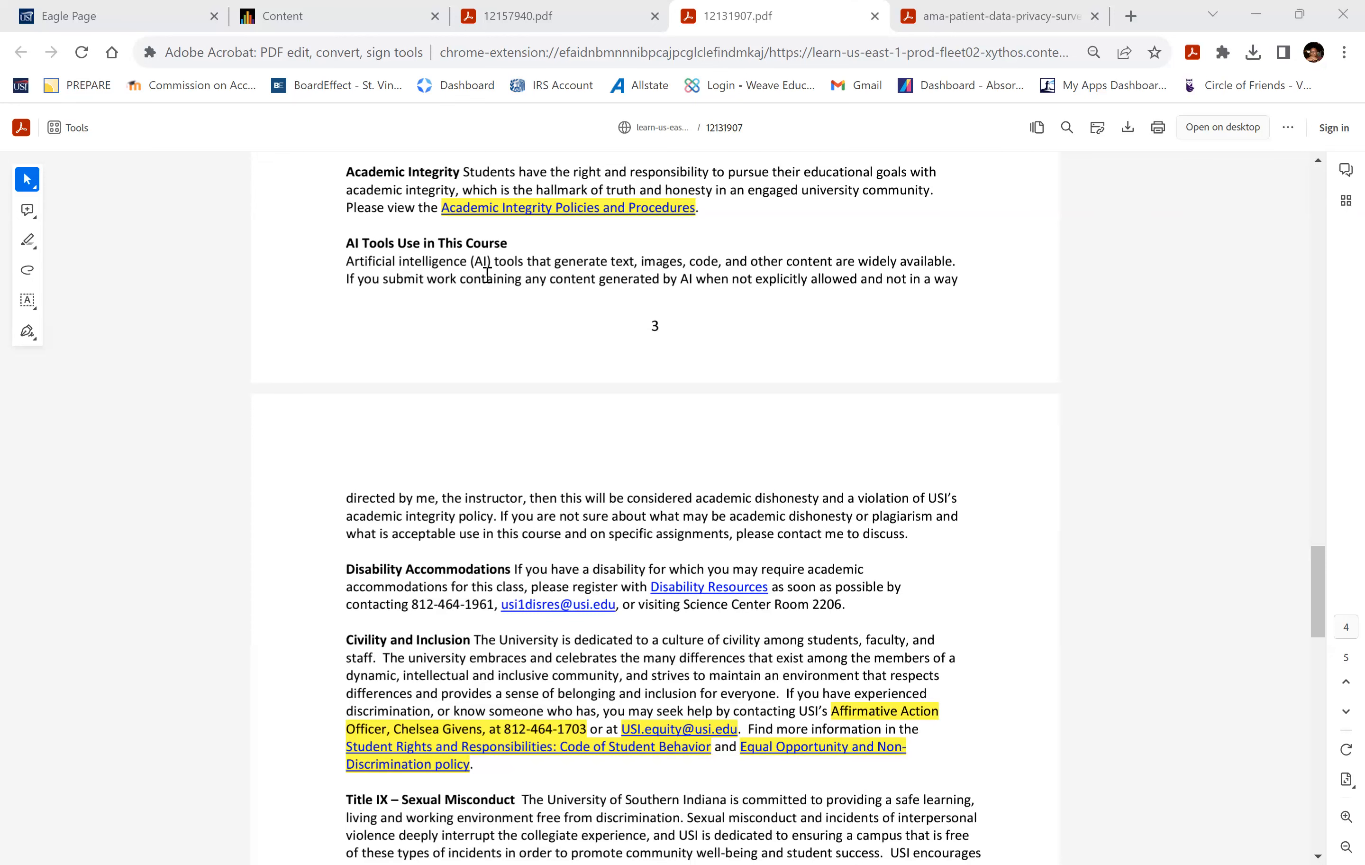
Review the MHA647 course calendar, then switch to the AMA patient data privacy survey PDF
{"action": "scroll", "scroll_direction": "up", "scroll_amount": 3}
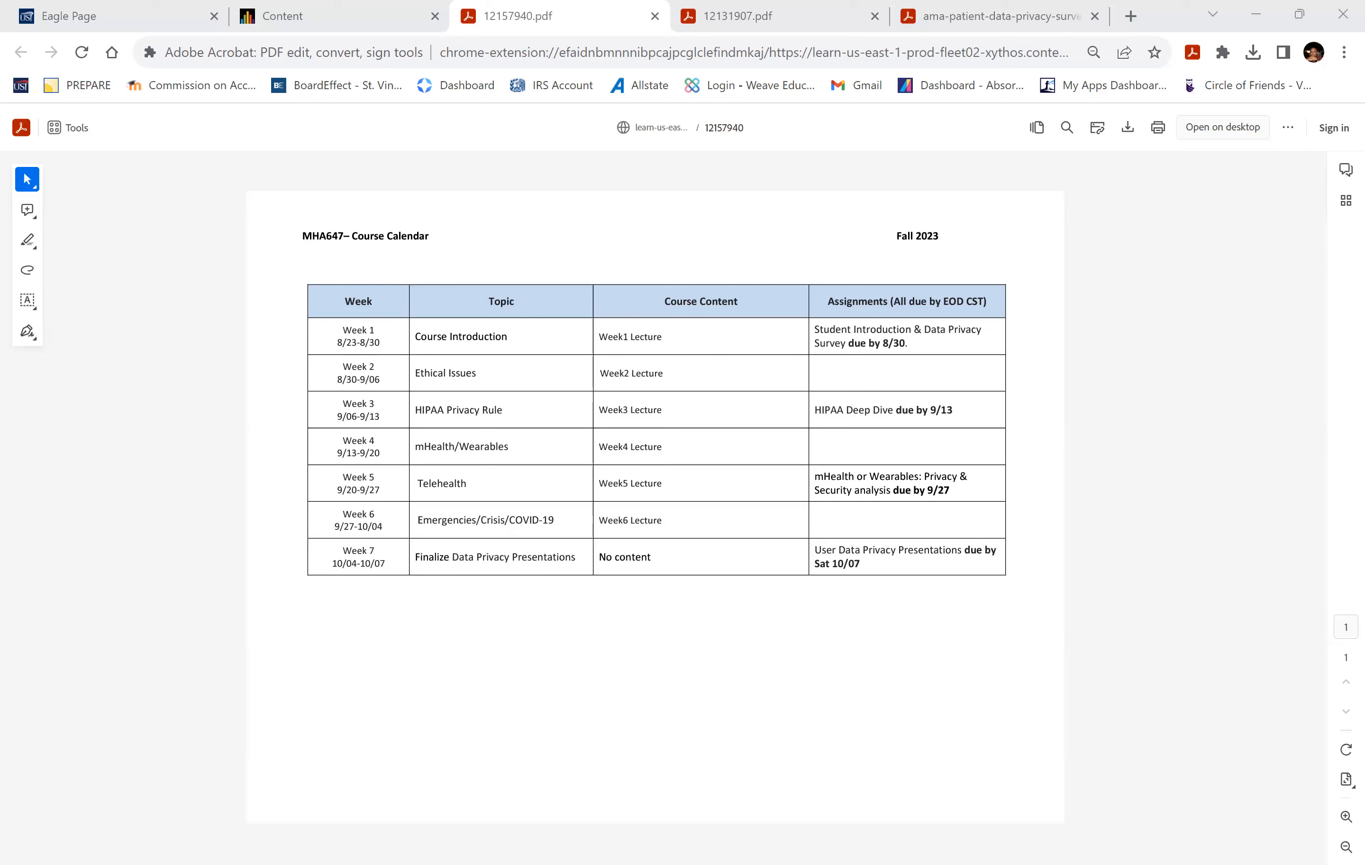
{"action": "left_click", "coordinate": [993, 16]}
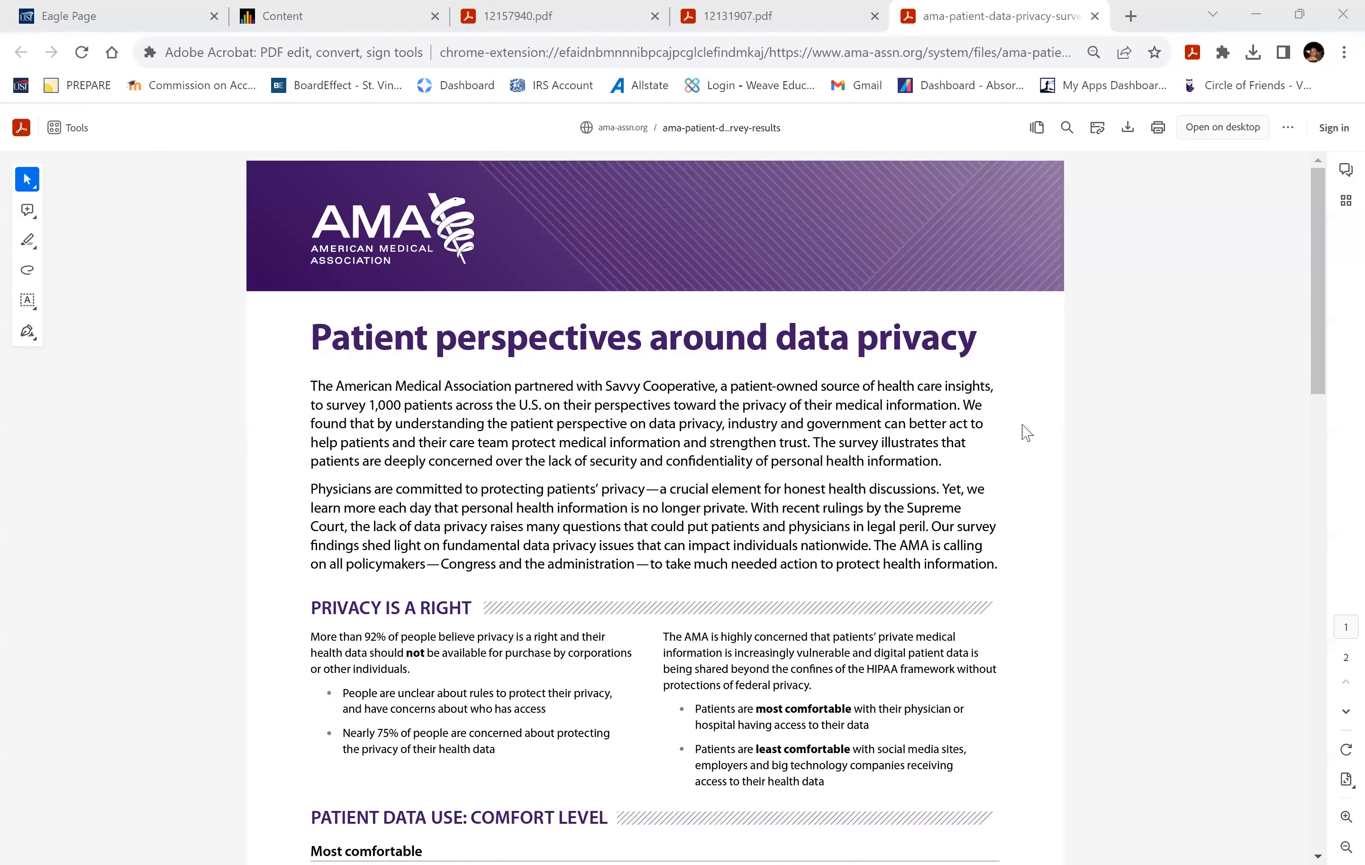
{"action": "scroll", "scroll_direction": "down", "scroll_amount": 3}
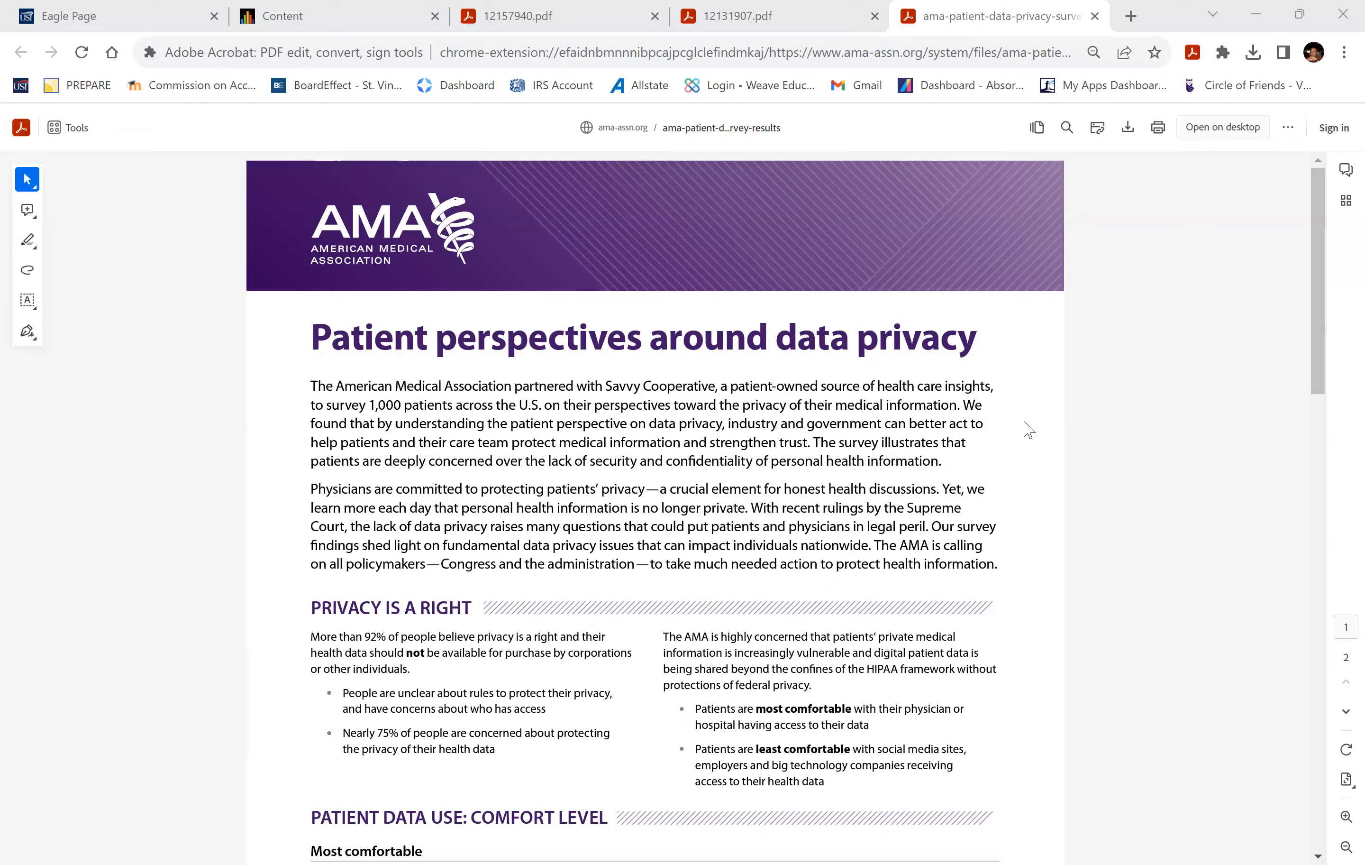
{"action": "scroll", "scroll_direction": "down", "scroll_amount": 3}
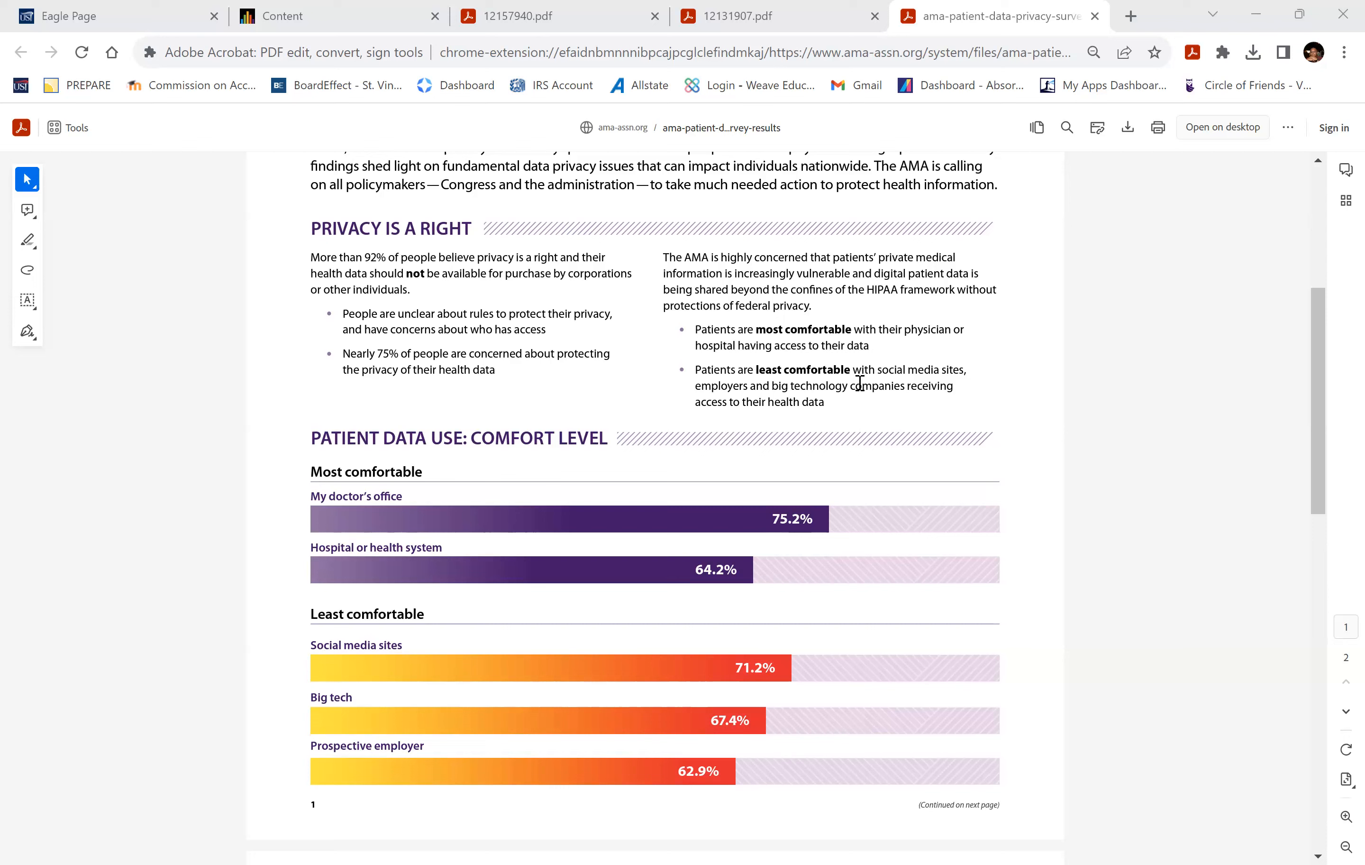
{"action": "mouse_move", "coordinate": [272, 369]}
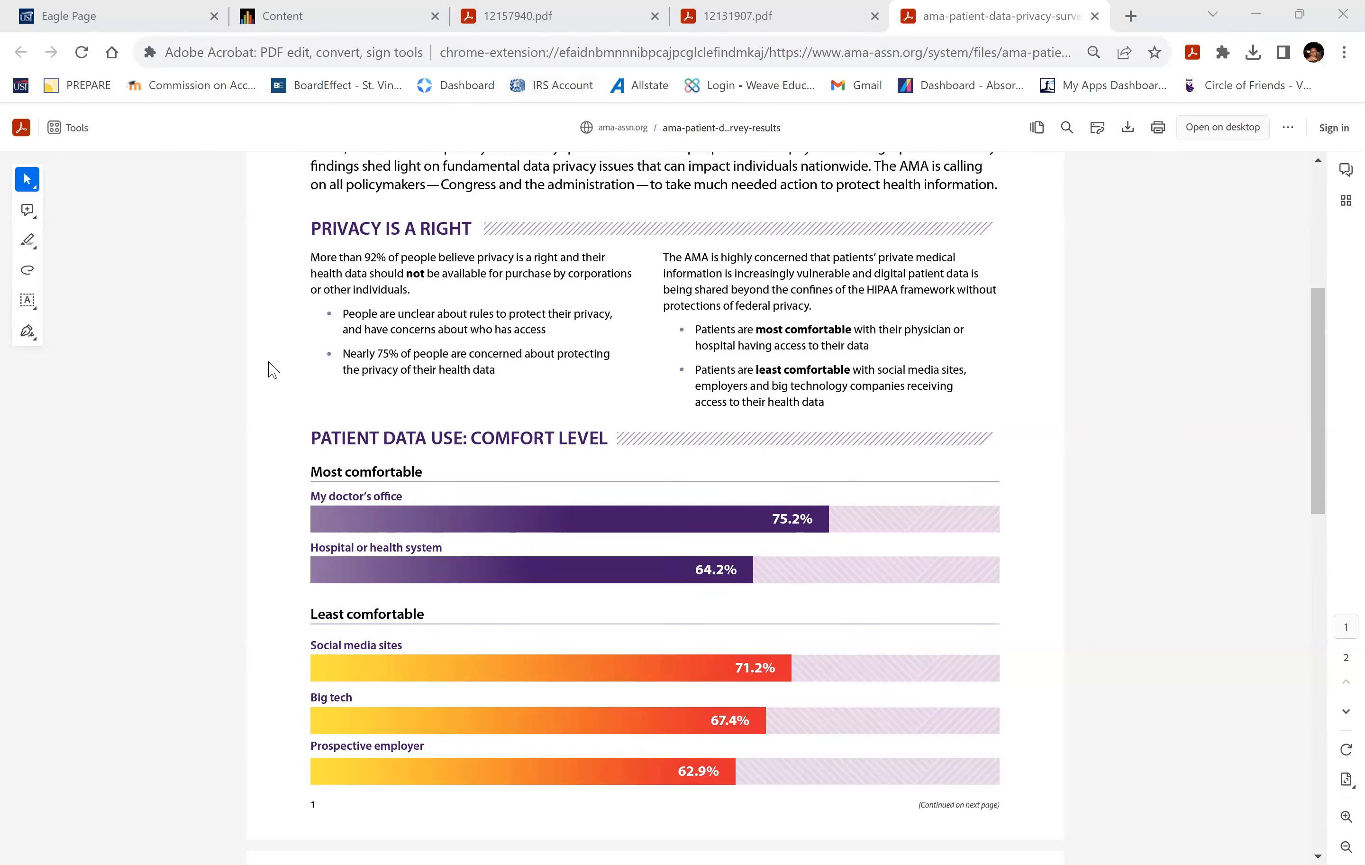
{"action": "mouse_move", "coordinate": [889, 334]}
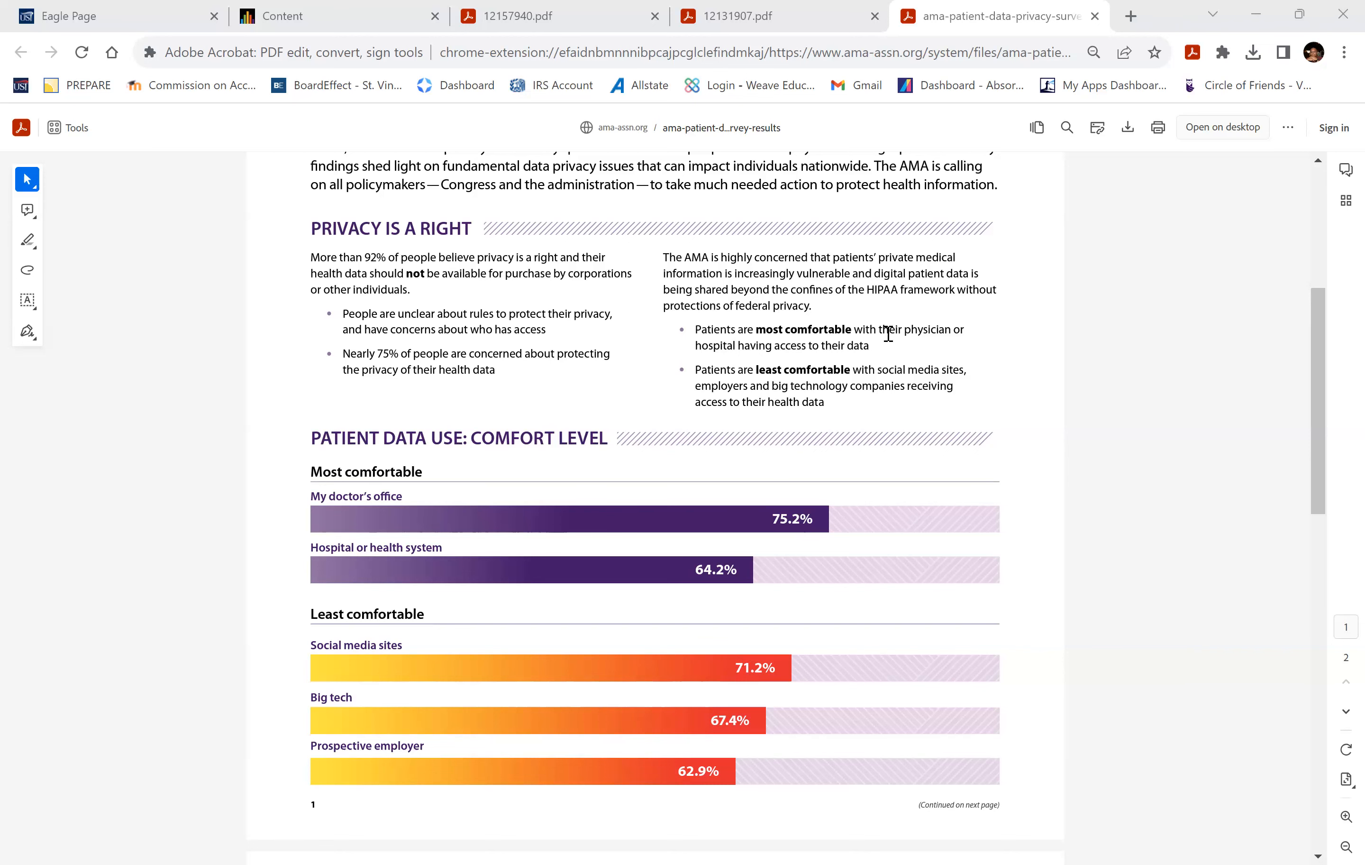
{"action": "scroll", "scroll_direction": "up", "scroll_amount": 3}
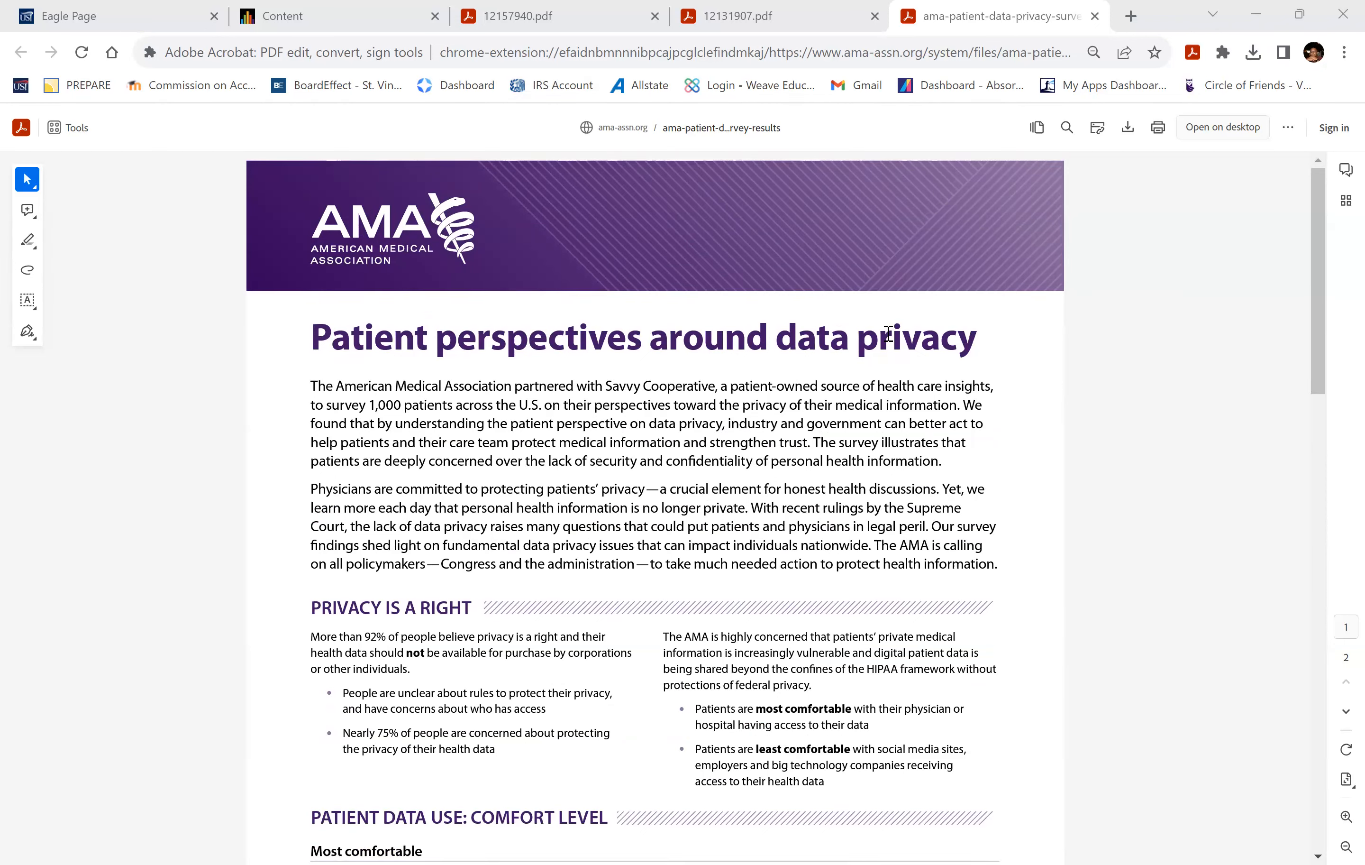
Scroll from the survey title past the comfort-level bar chart to Need for Strong Regulations on page 2
{"action": "scroll", "scroll_direction": "down", "scroll_amount": 3}
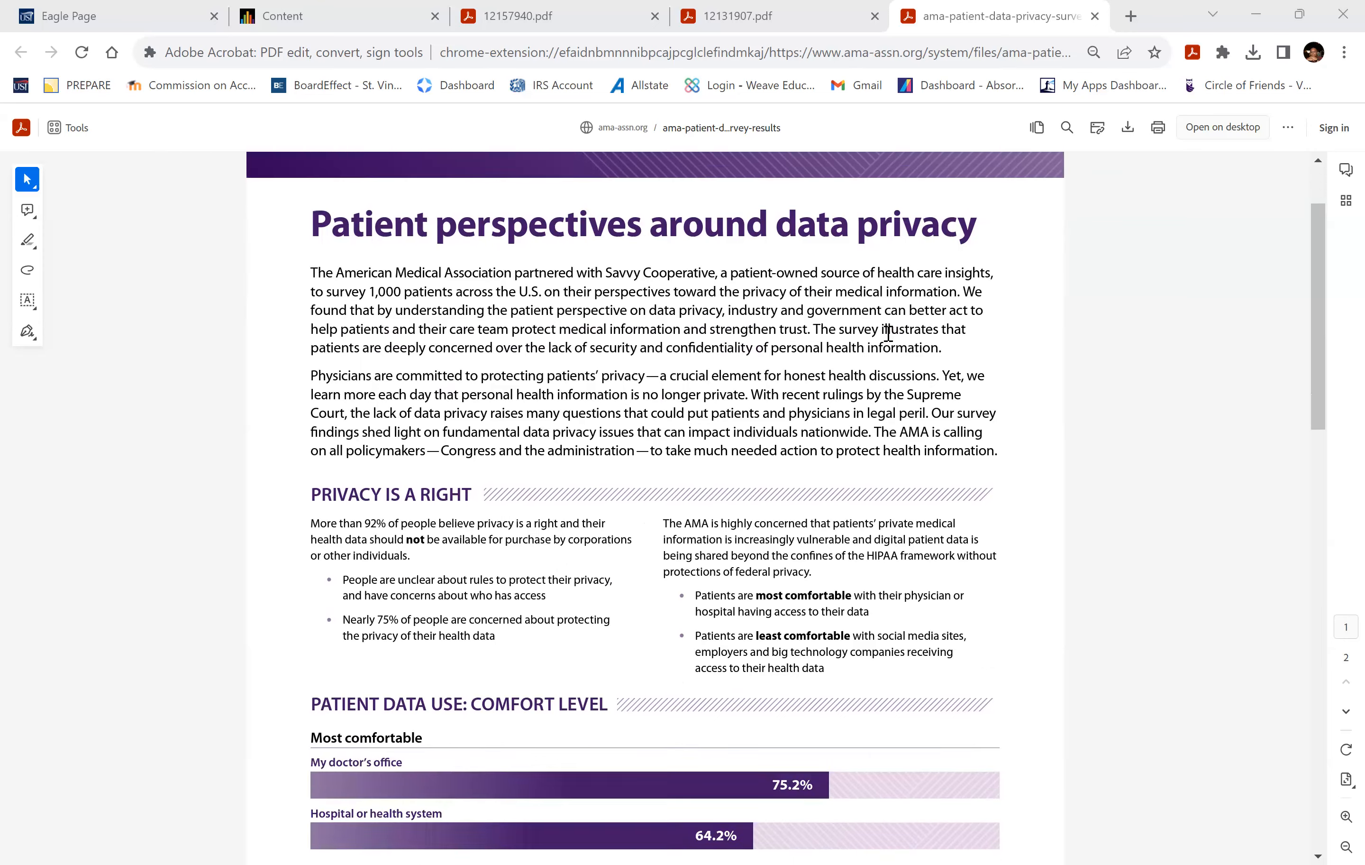
{"action": "scroll", "scroll_direction": "down", "scroll_amount": 3}
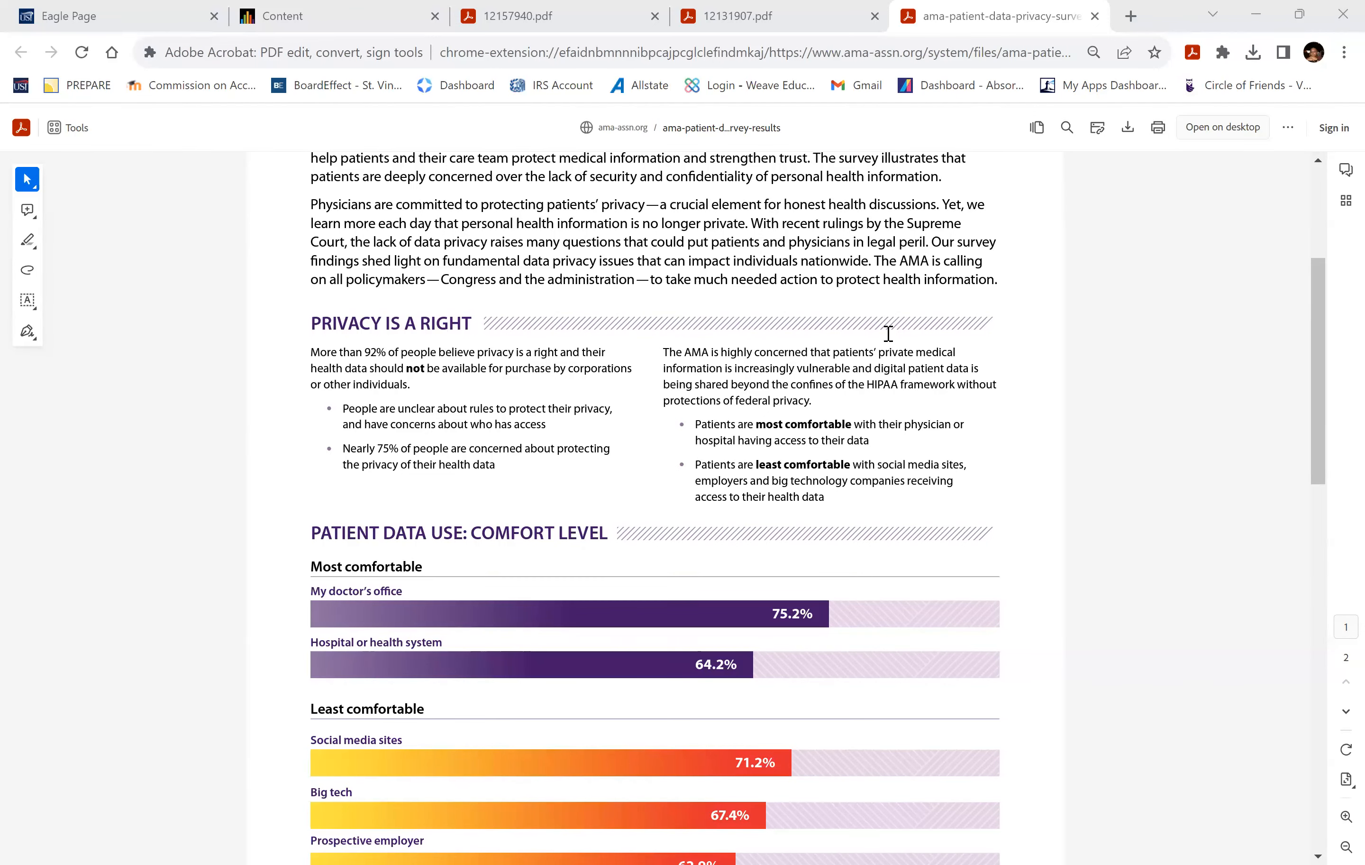
{"action": "scroll", "scroll_direction": "down", "scroll_amount": 3}
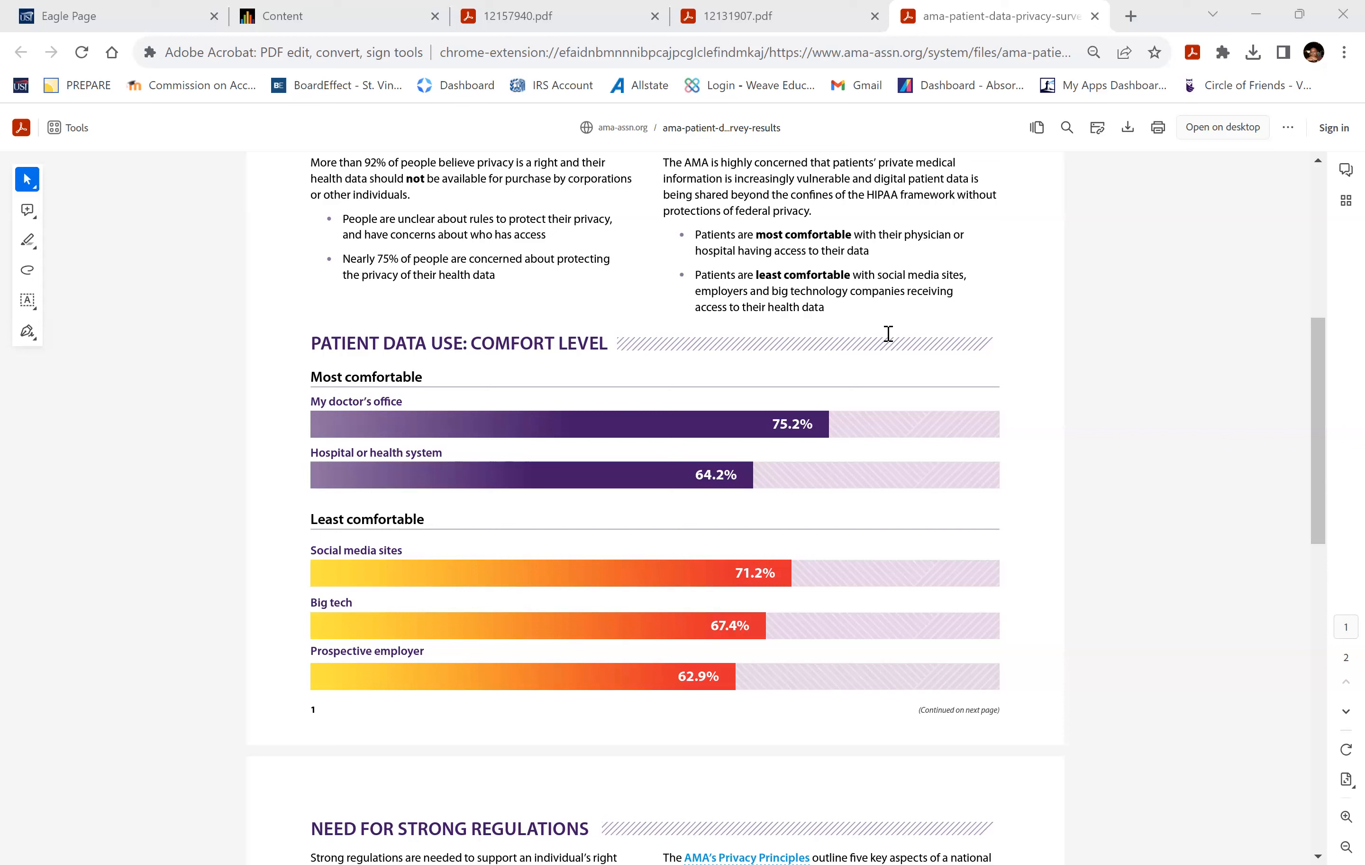
{"action": "mouse_move", "coordinate": [567, 590]}
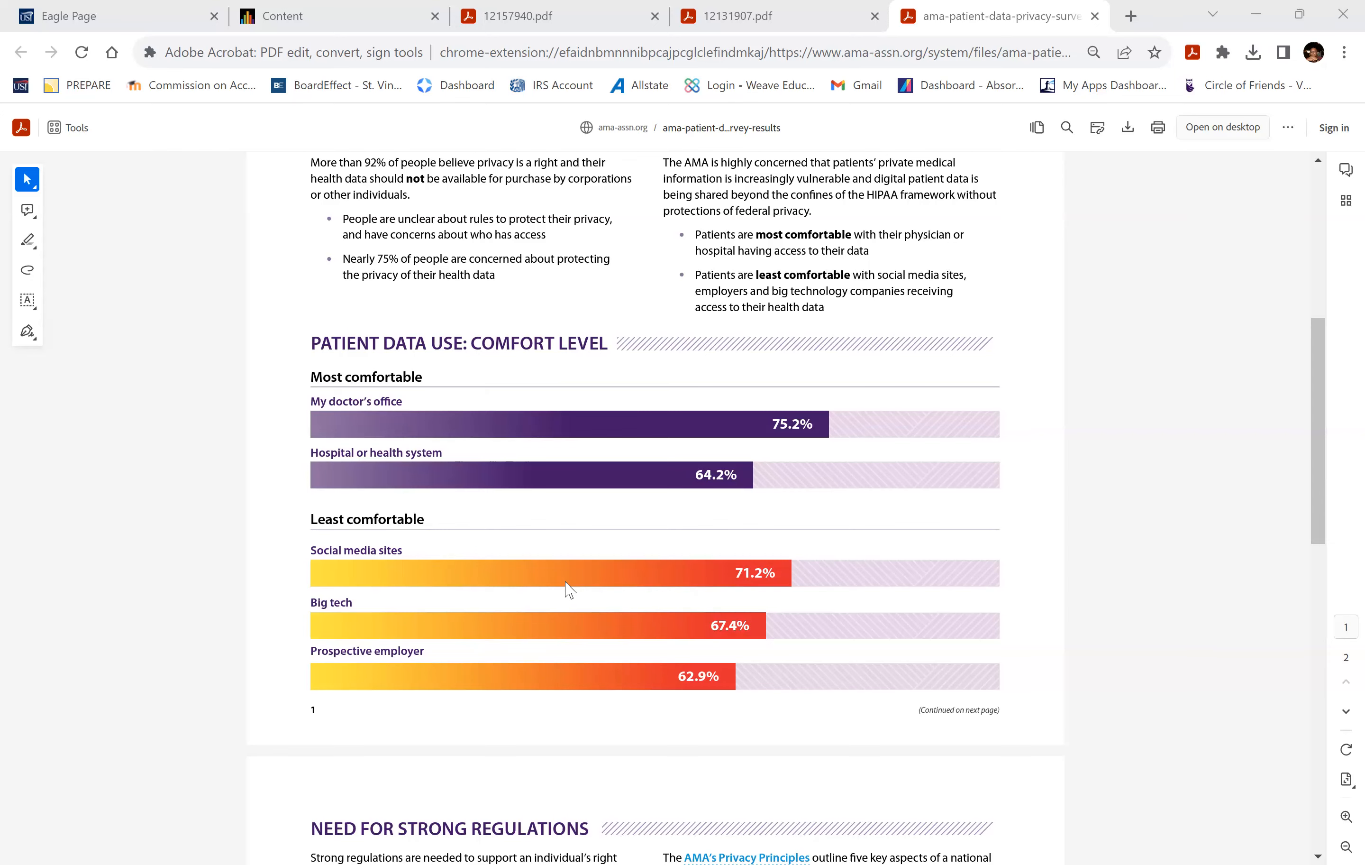
{"action": "scroll", "scroll_direction": "down", "scroll_amount": 3}
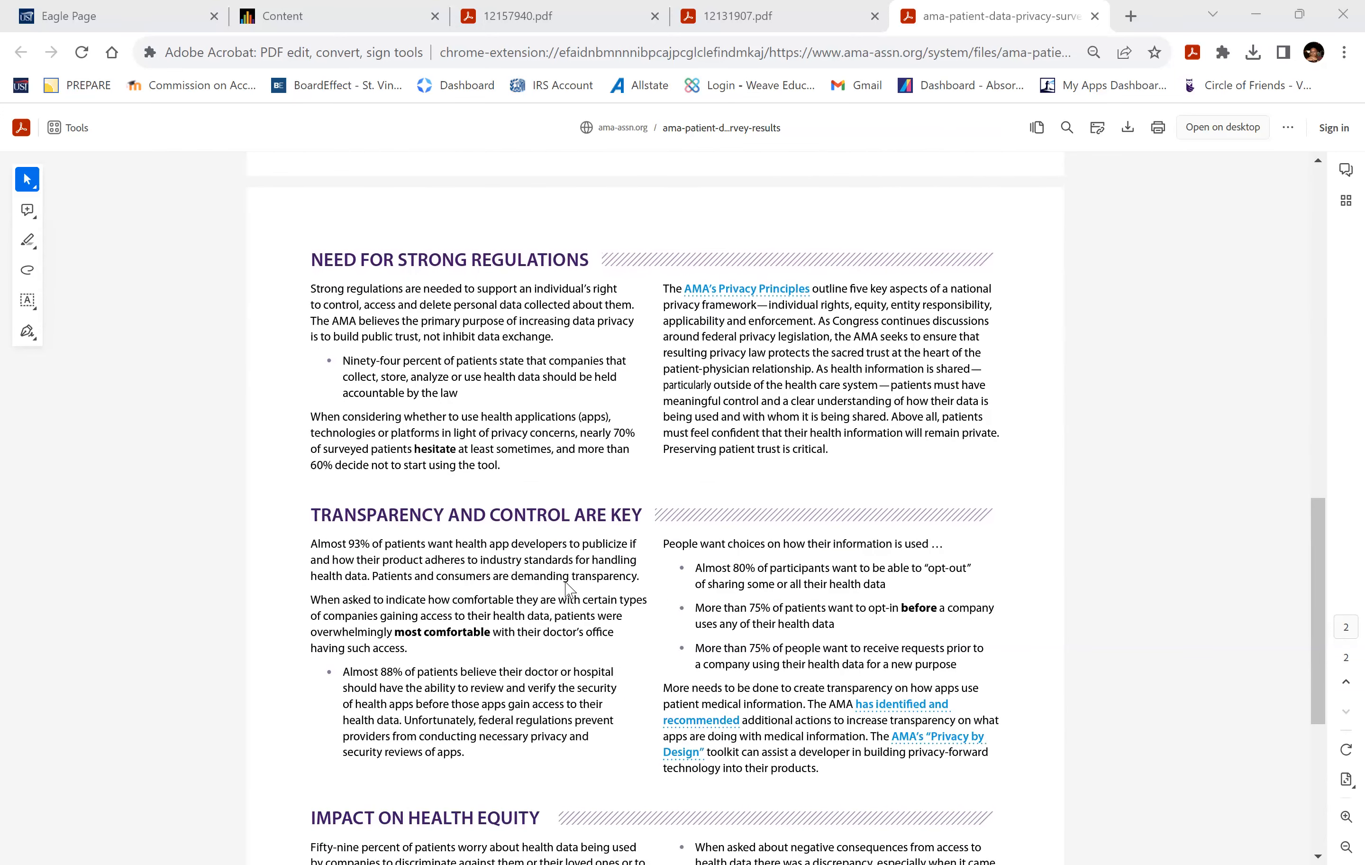
Scroll page 2 to the Transparency and Control Are Key and Impact on Health Equity sections
{"action": "scroll", "scroll_direction": "down", "scroll_amount": 3}
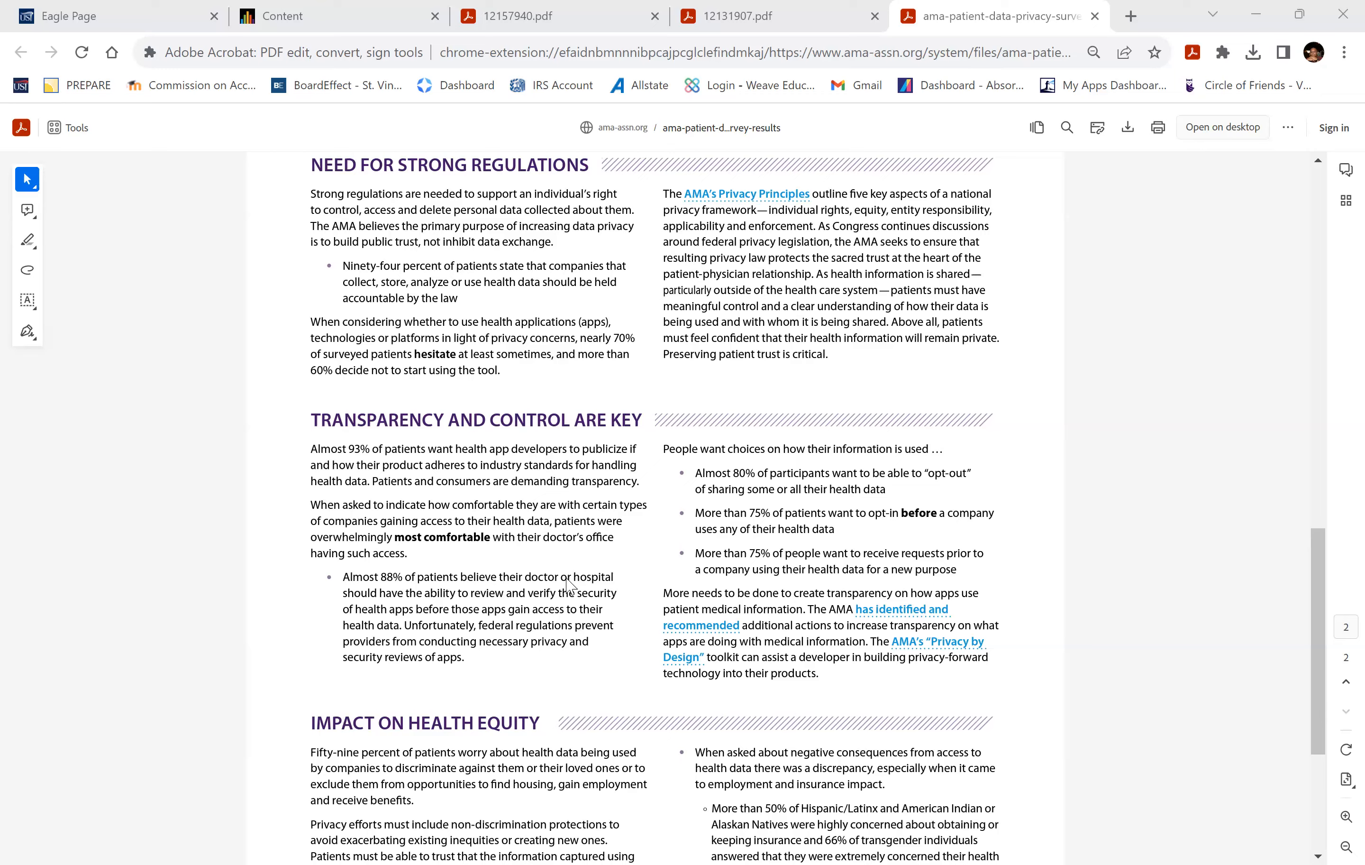
{"action": "scroll", "scroll_direction": "down", "scroll_amount": 3}
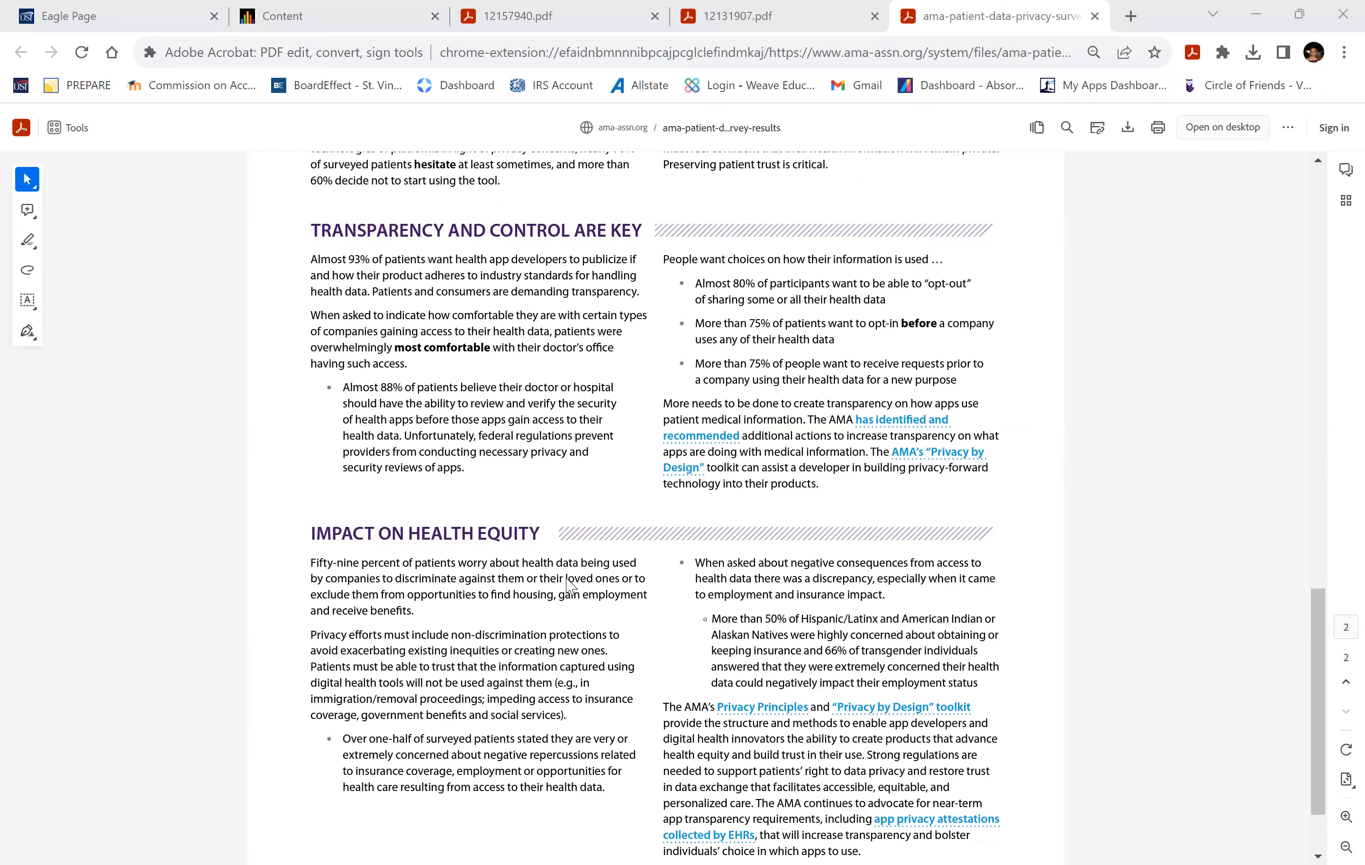
{"action": "mouse_move", "coordinate": [565, 577]}
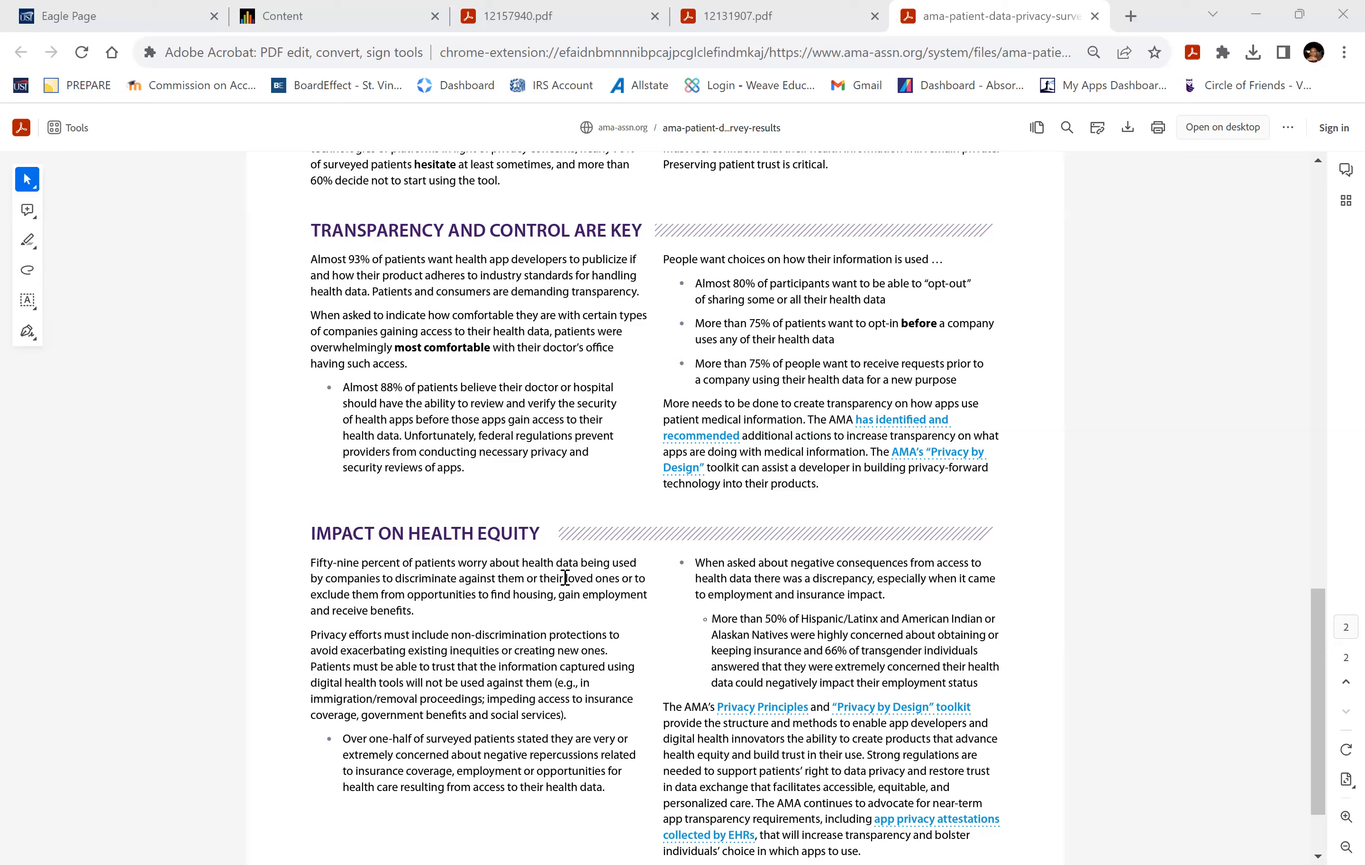
{"action": "scroll", "scroll_direction": "down", "scroll_amount": 3}
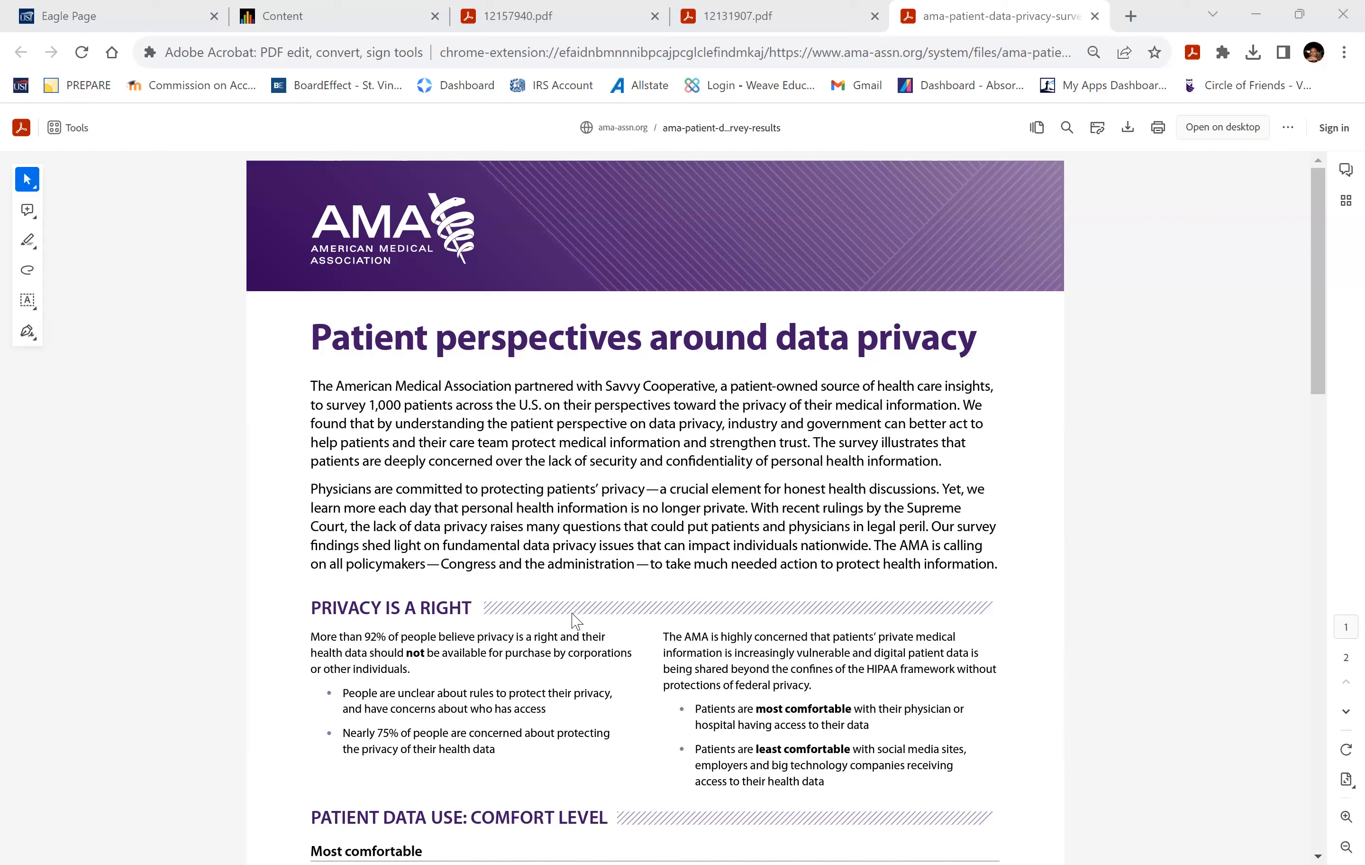
{"action": "mouse_move", "coordinate": [805, 785]}
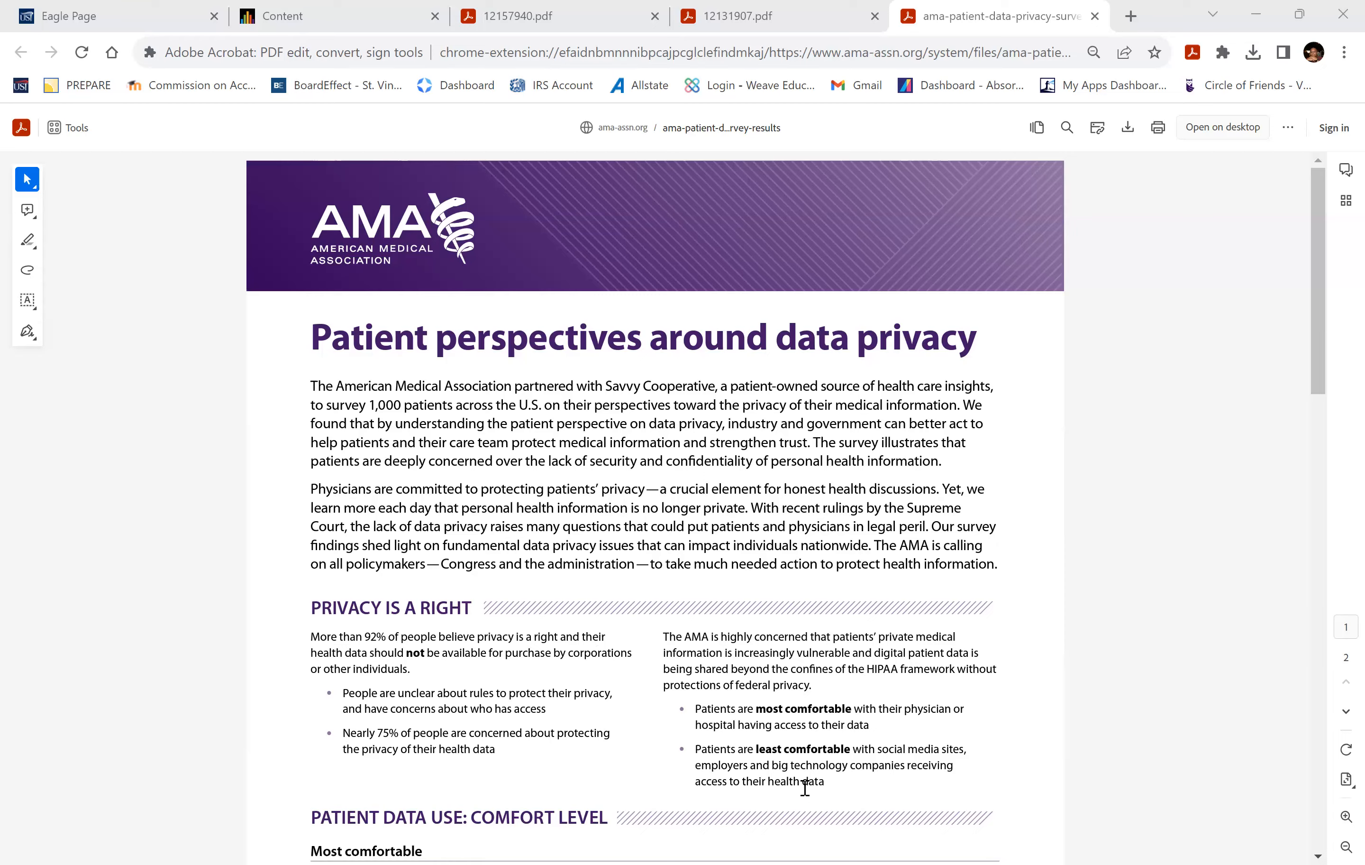